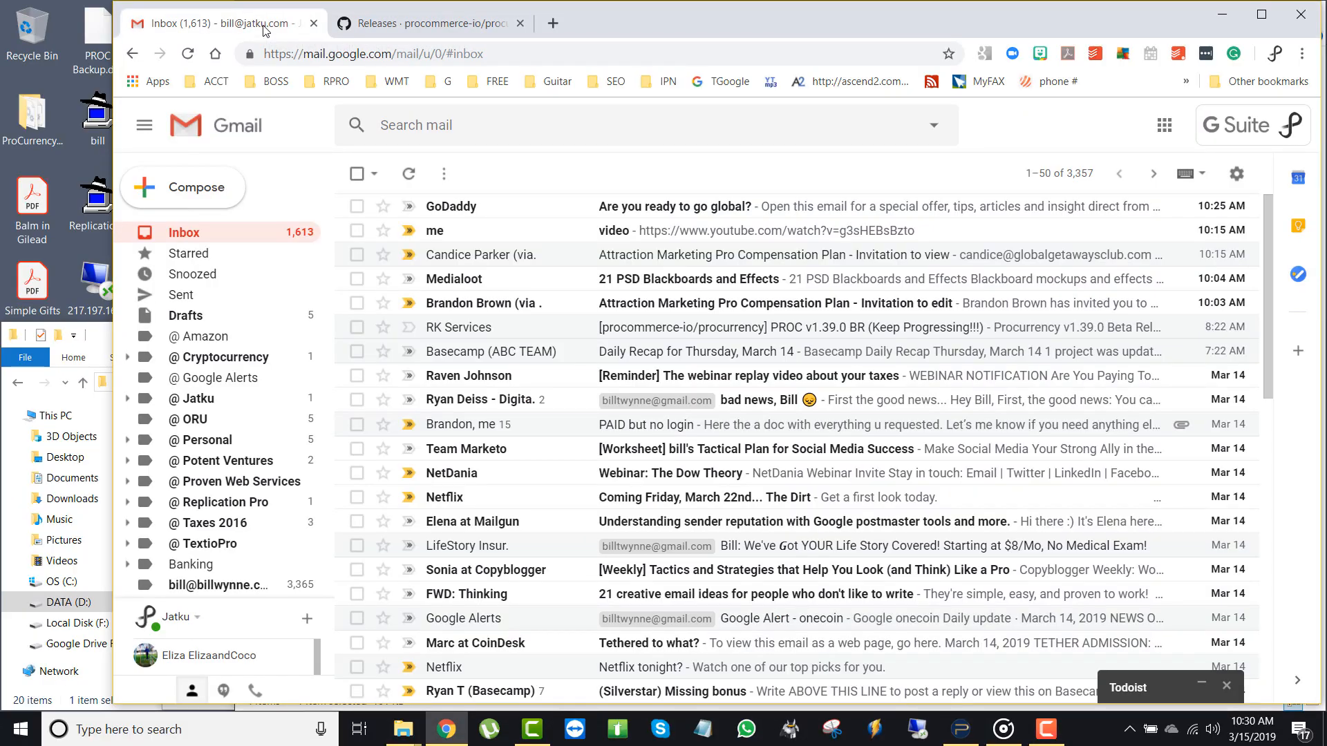
{"action": "mouse_move", "coordinate": [495, 302]}
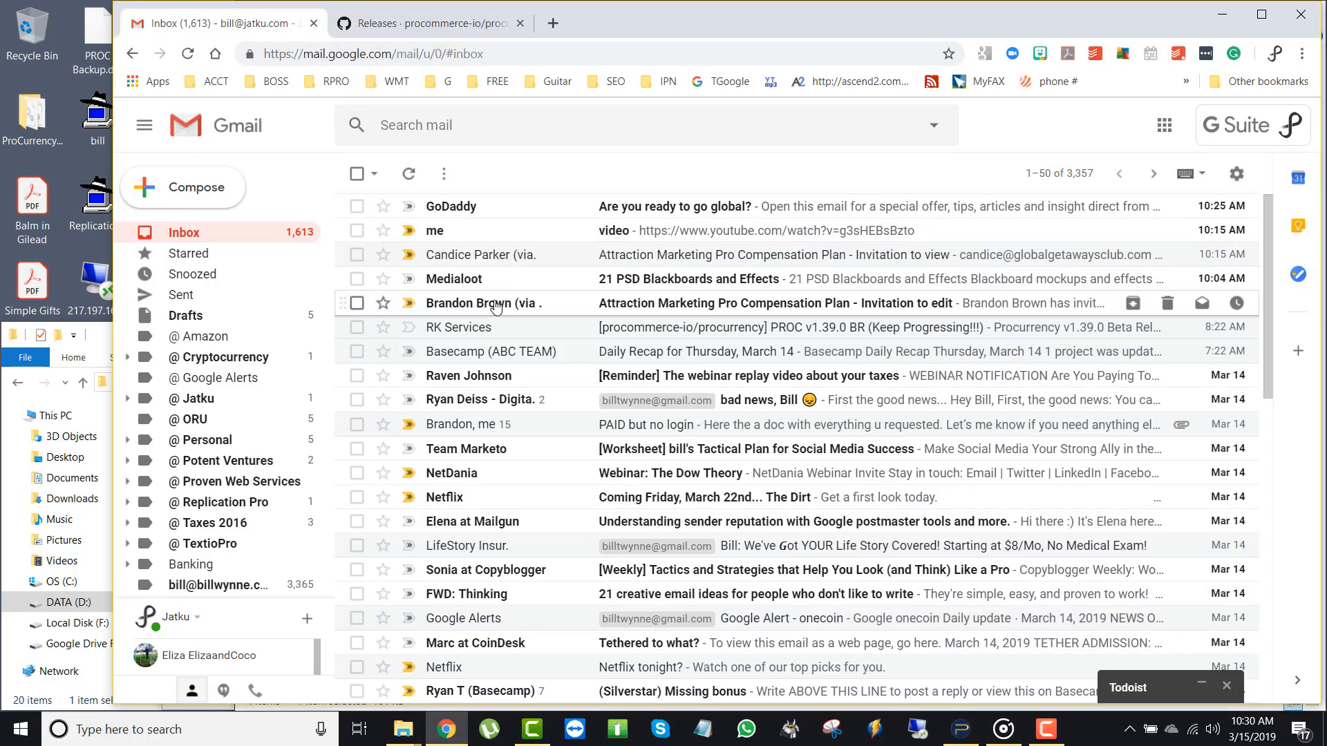
{"action": "mouse_move", "coordinate": [493, 305]}
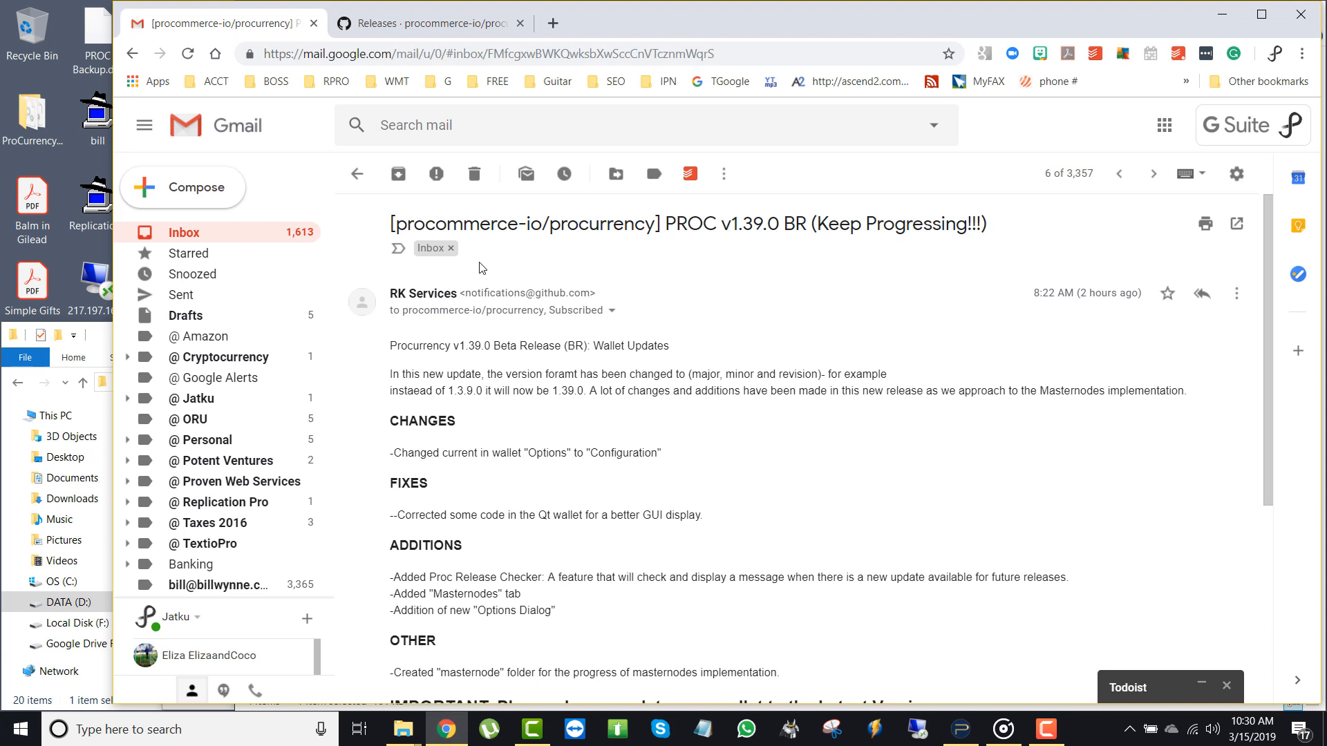
{"action": "mouse_move", "coordinate": [658, 371]}
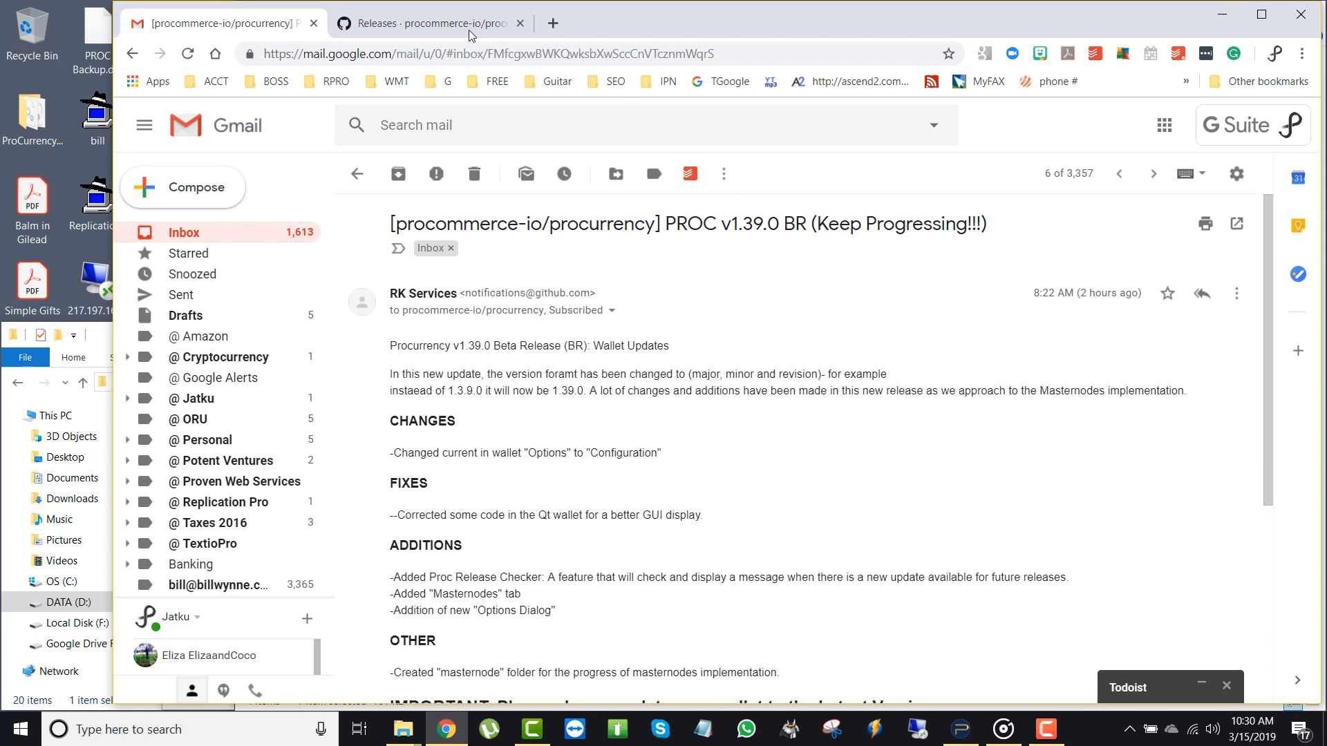
Step: Bring the installed old-version wallet window up over the GitHub releases tab, showing its balance
{"action": "left_click", "coordinate": [427, 23]}
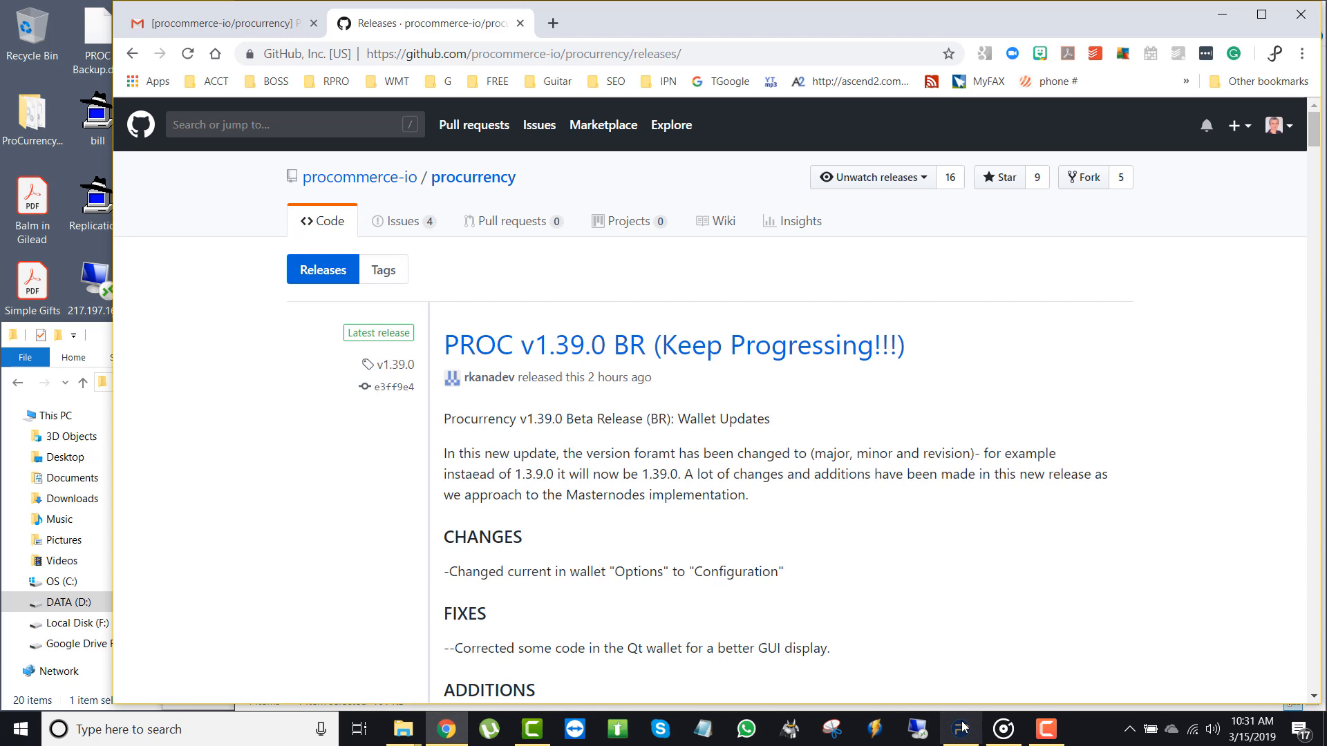
{"action": "left_click", "coordinate": [959, 729]}
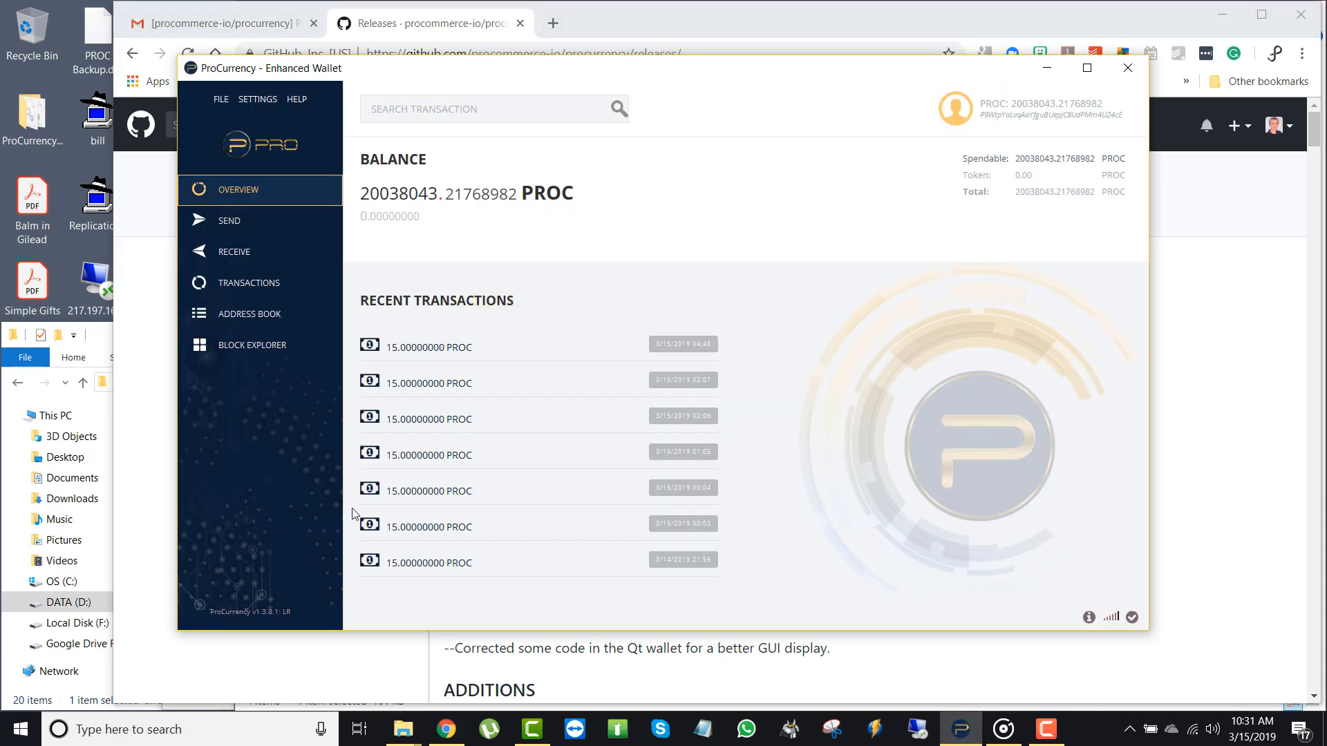
{"action": "mouse_move", "coordinate": [265, 624]}
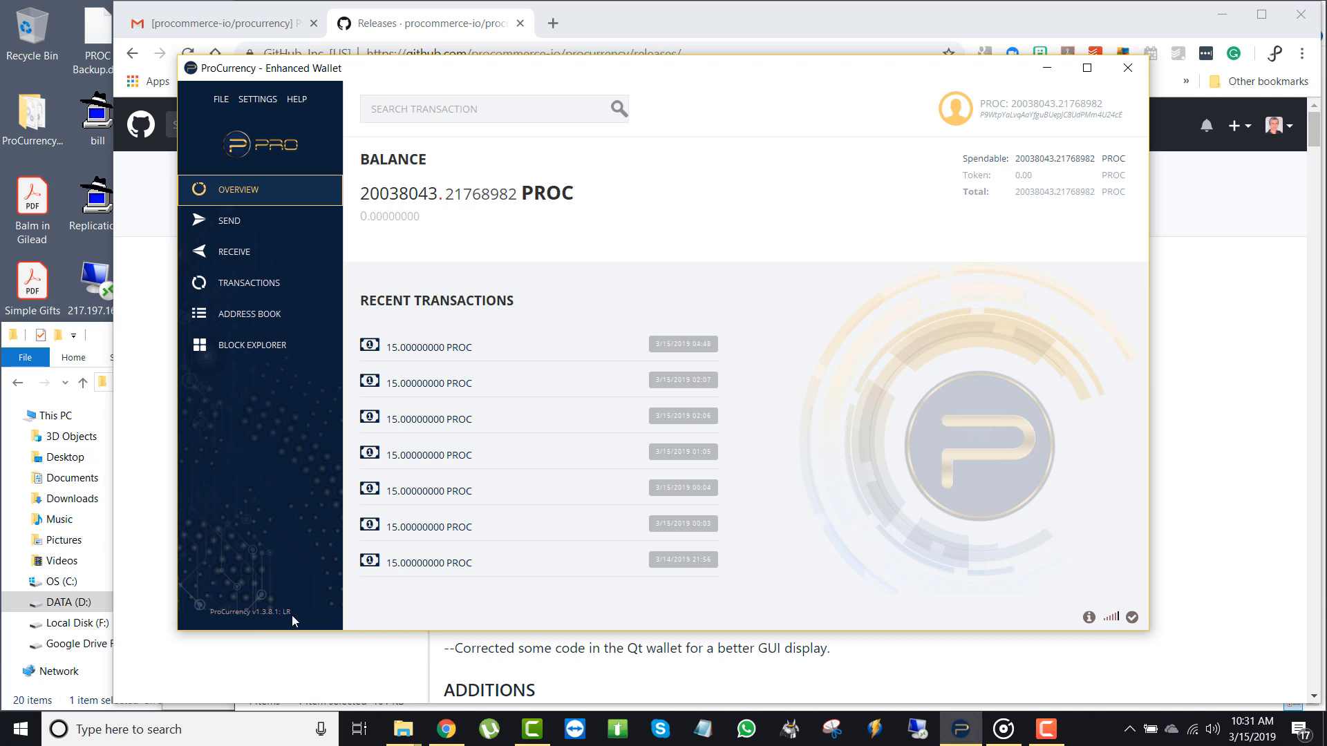
{"action": "mouse_move", "coordinate": [288, 543]}
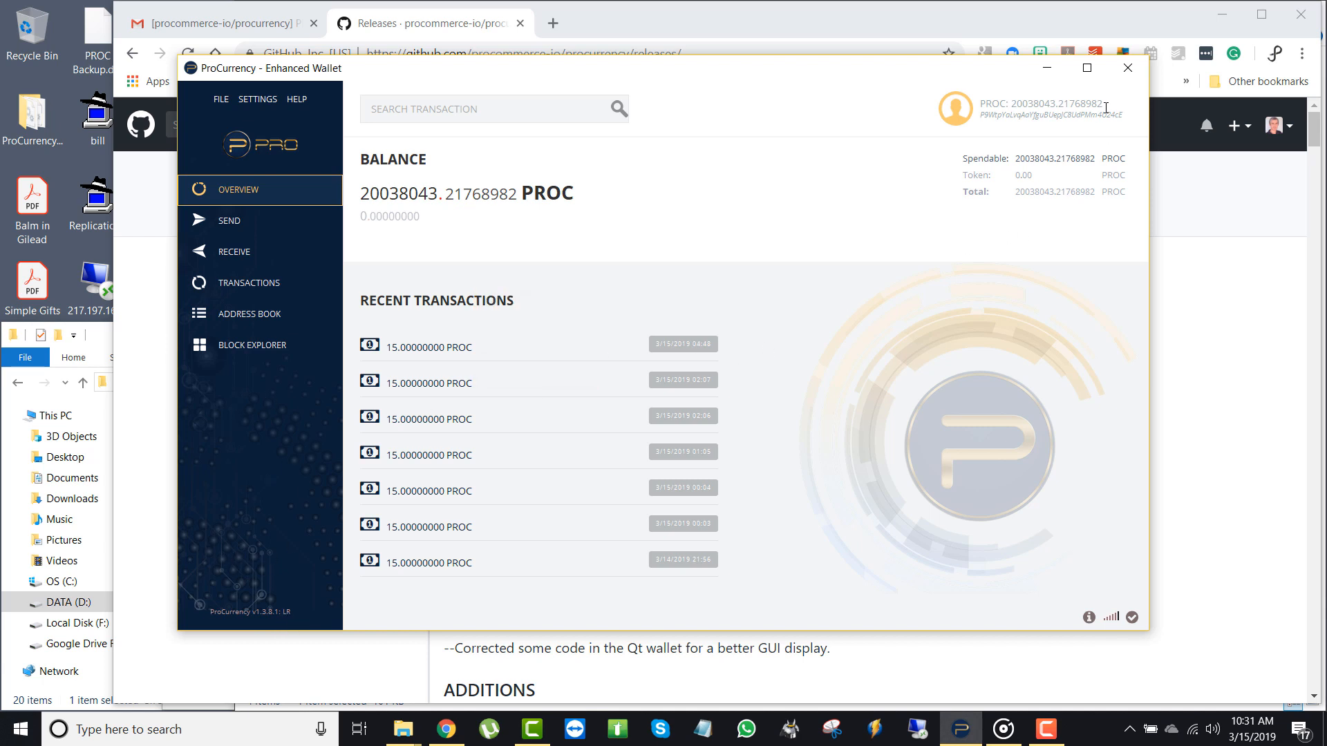
Step: Return to the procurrency releases page and highlight its web address
{"action": "left_click", "coordinate": [1128, 68]}
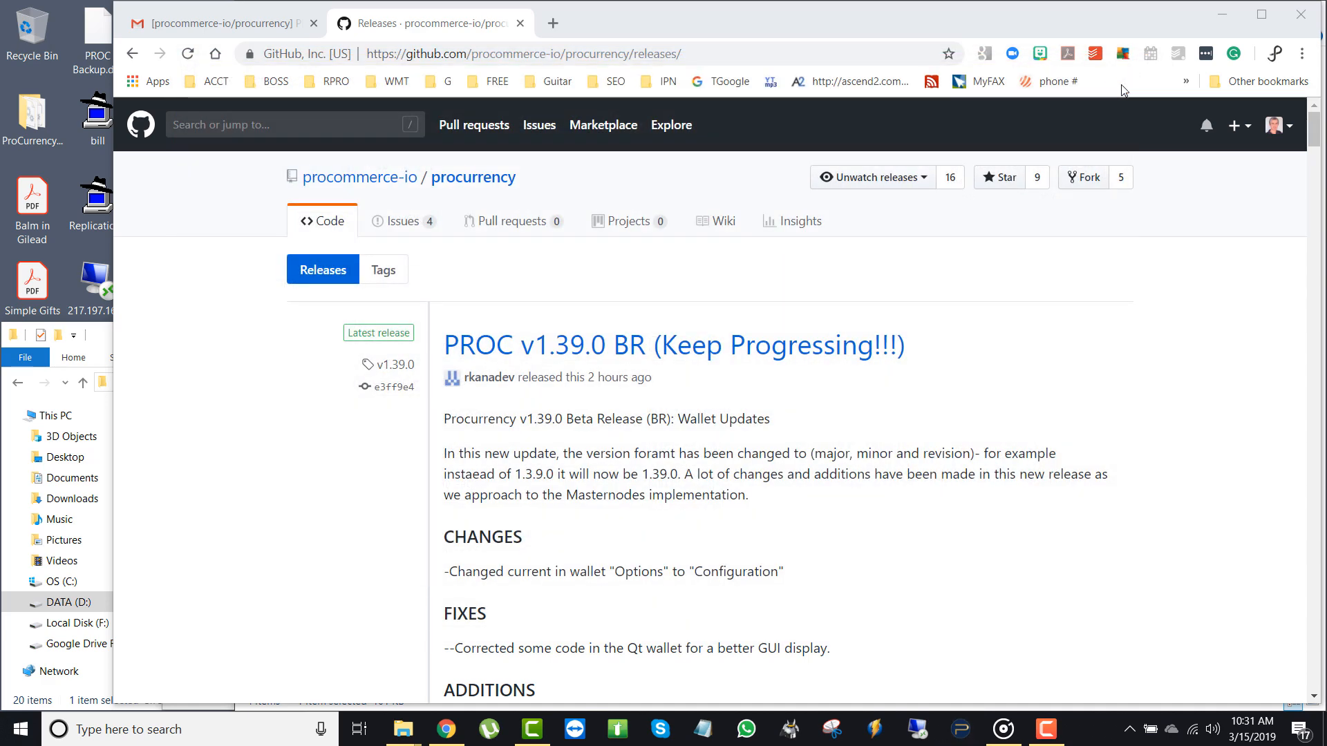
{"action": "scroll", "scroll_direction": "down", "scroll_amount": 3}
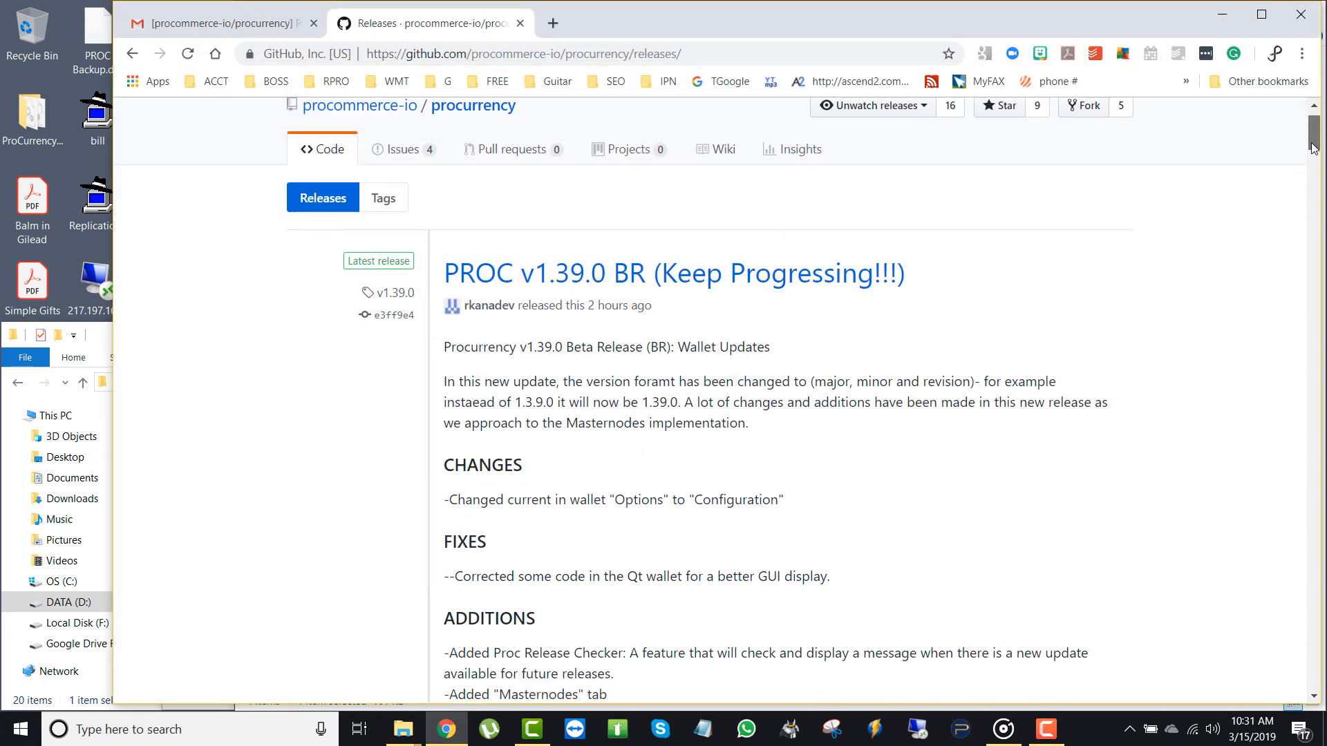
{"action": "left_click", "coordinate": [523, 54]}
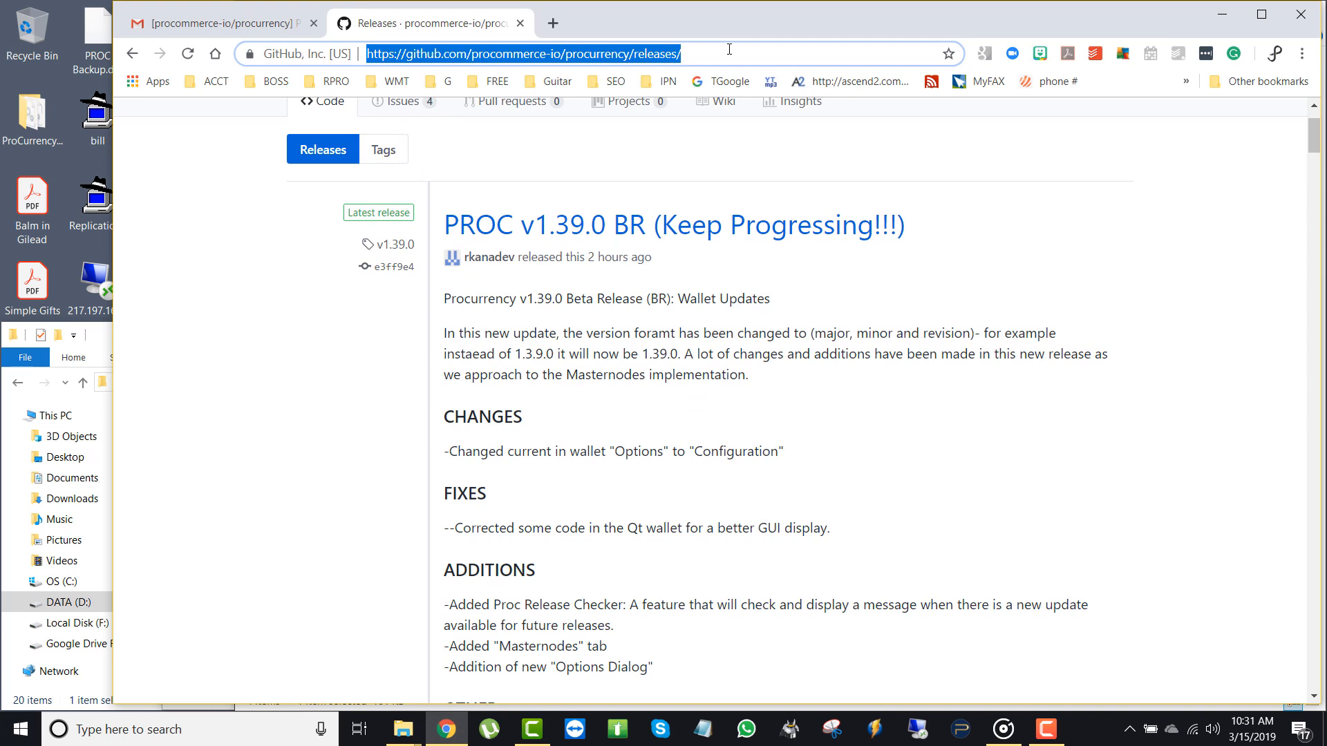
{"action": "scroll", "scroll_direction": "up", "scroll_amount": 3}
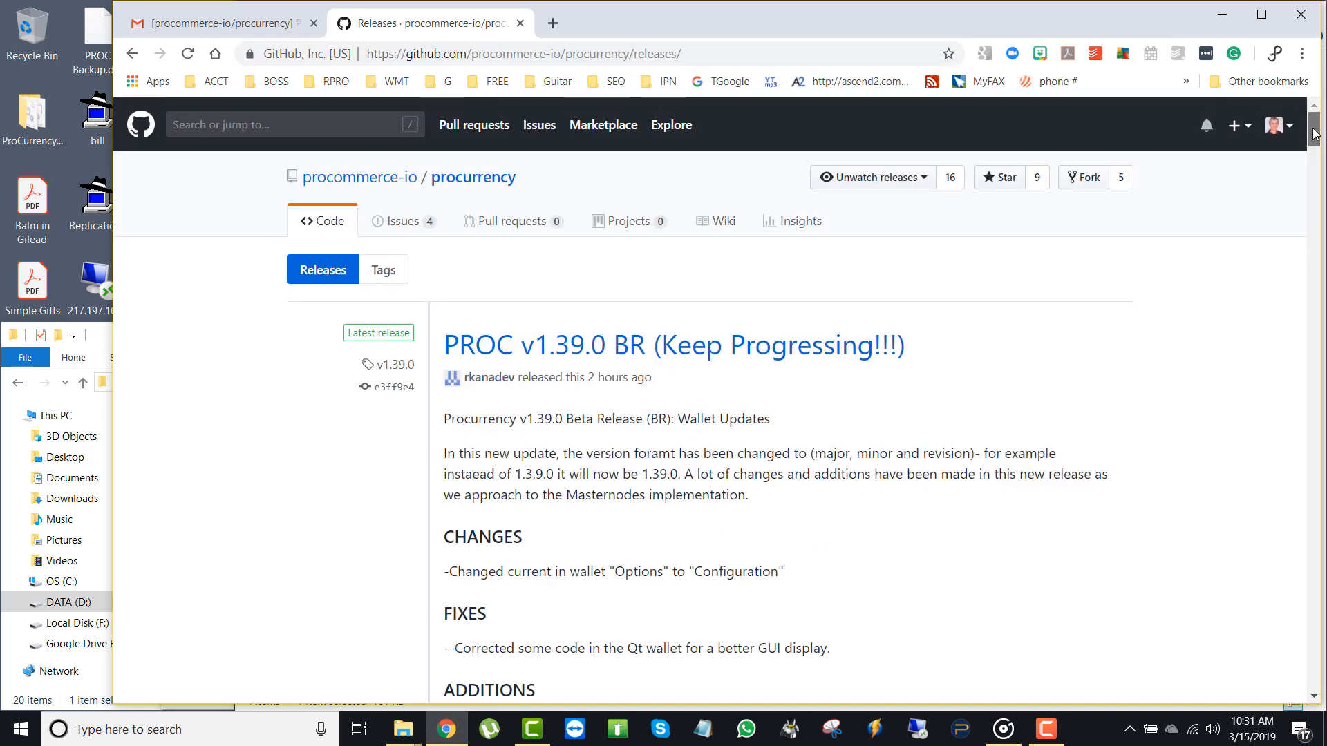
{"action": "mouse_move", "coordinate": [905, 255]}
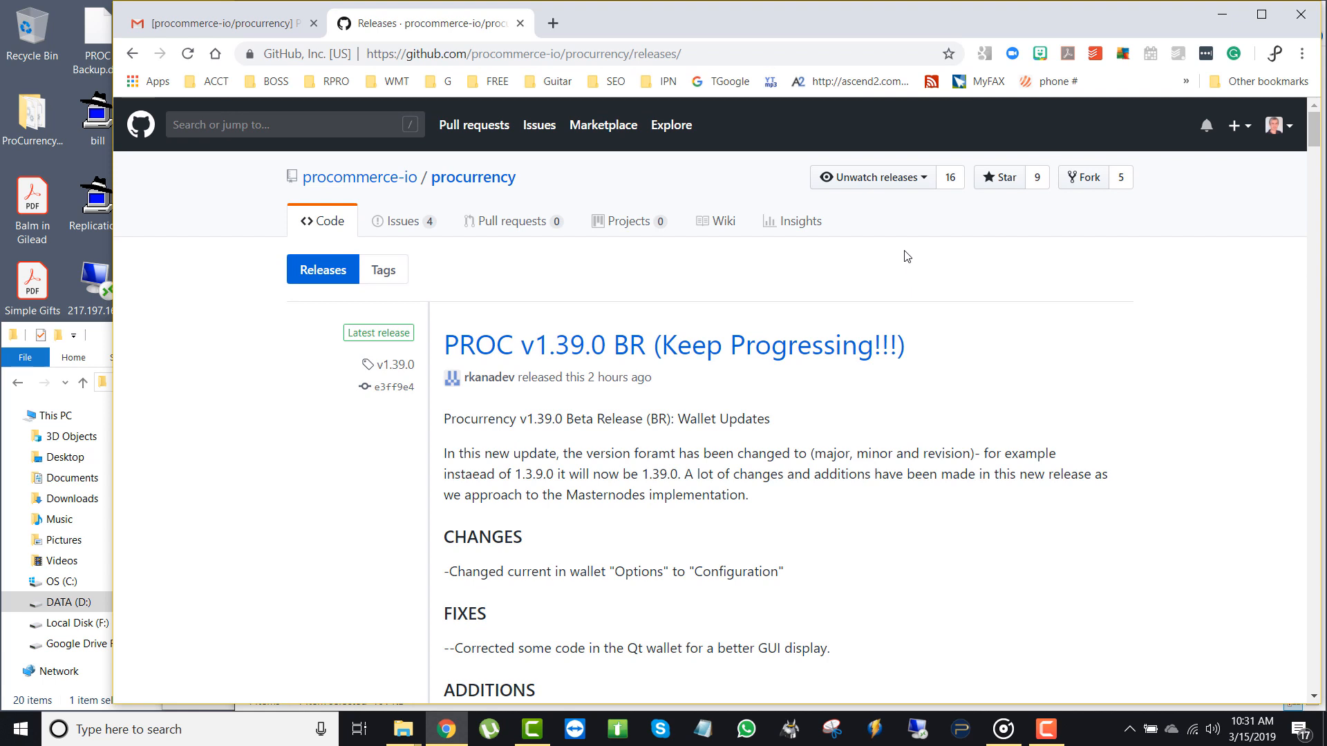
Step: Check the Watch dropdown, then reach the v1.39.0 release's Assets list
{"action": "left_click", "coordinate": [873, 176]}
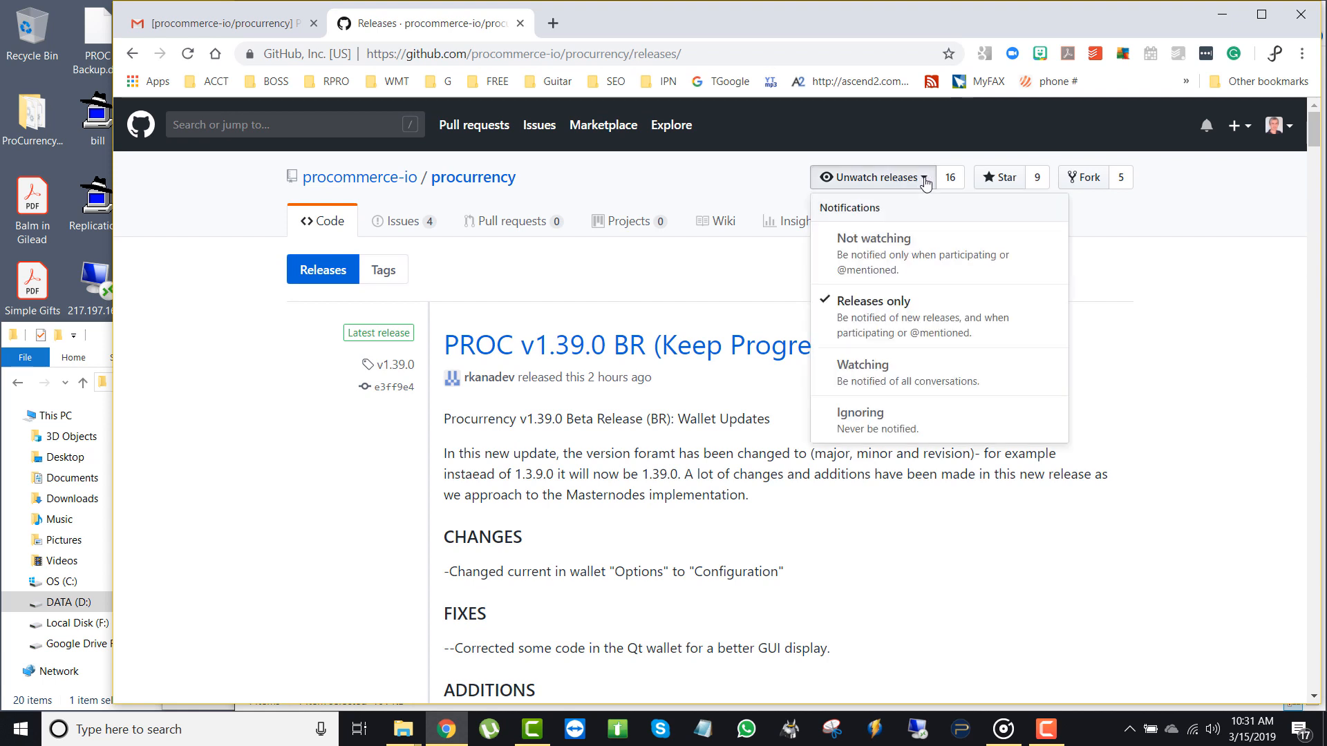
{"action": "mouse_move", "coordinate": [912, 315]}
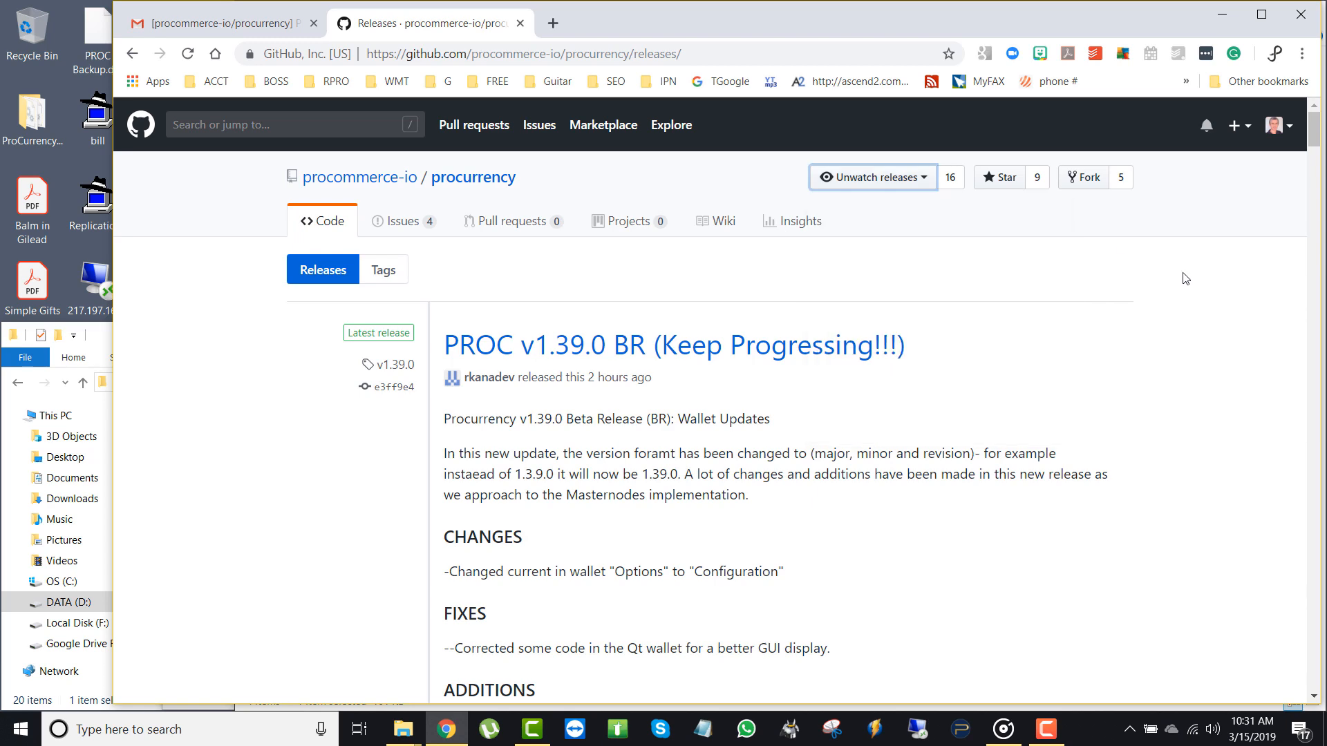
{"action": "scroll", "scroll_direction": "down", "scroll_amount": 3}
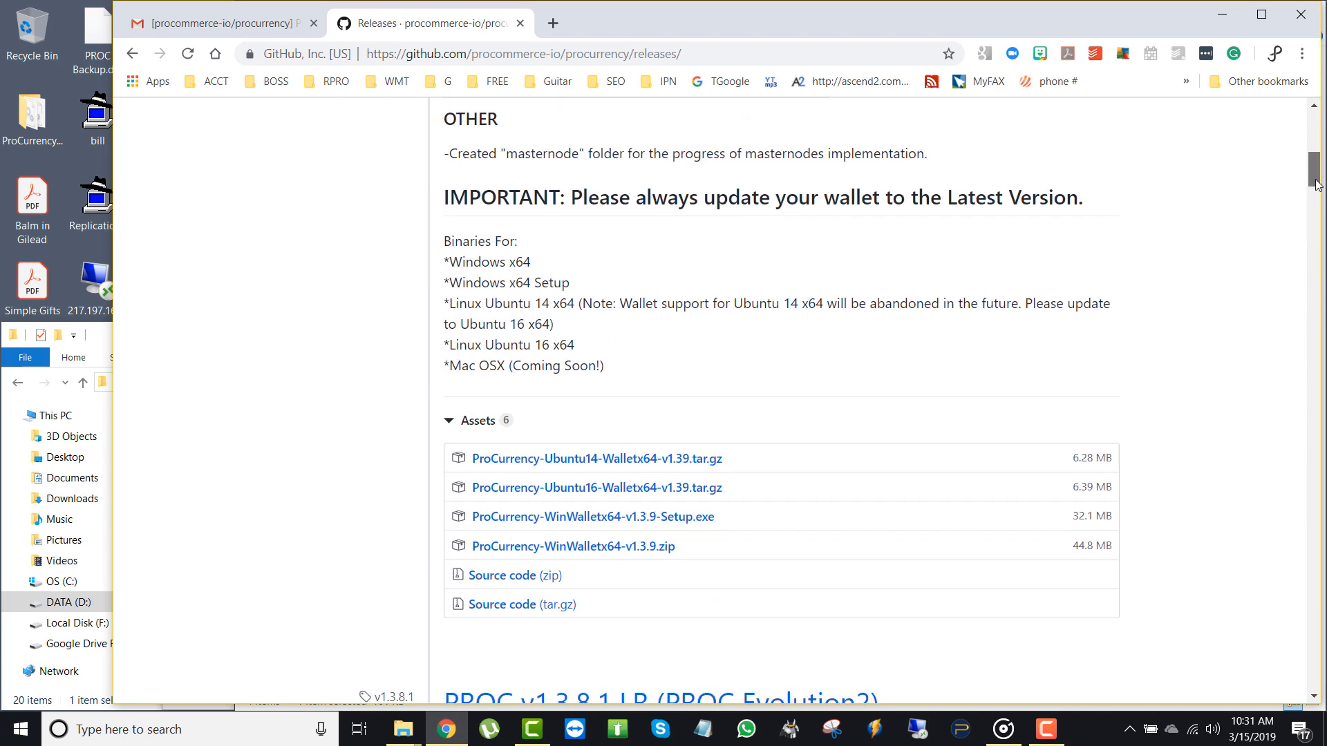
{"action": "scroll", "scroll_direction": "down", "scroll_amount": 3}
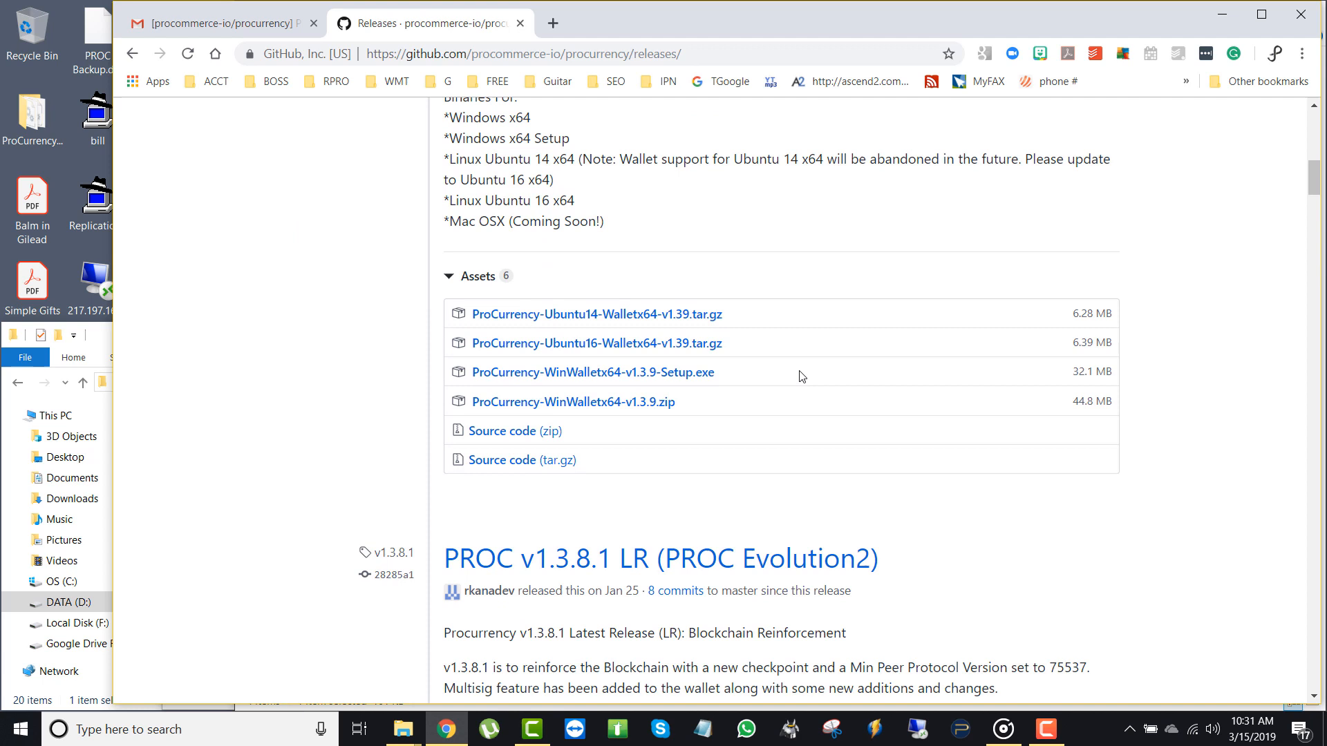
{"action": "mouse_move", "coordinate": [572, 401]}
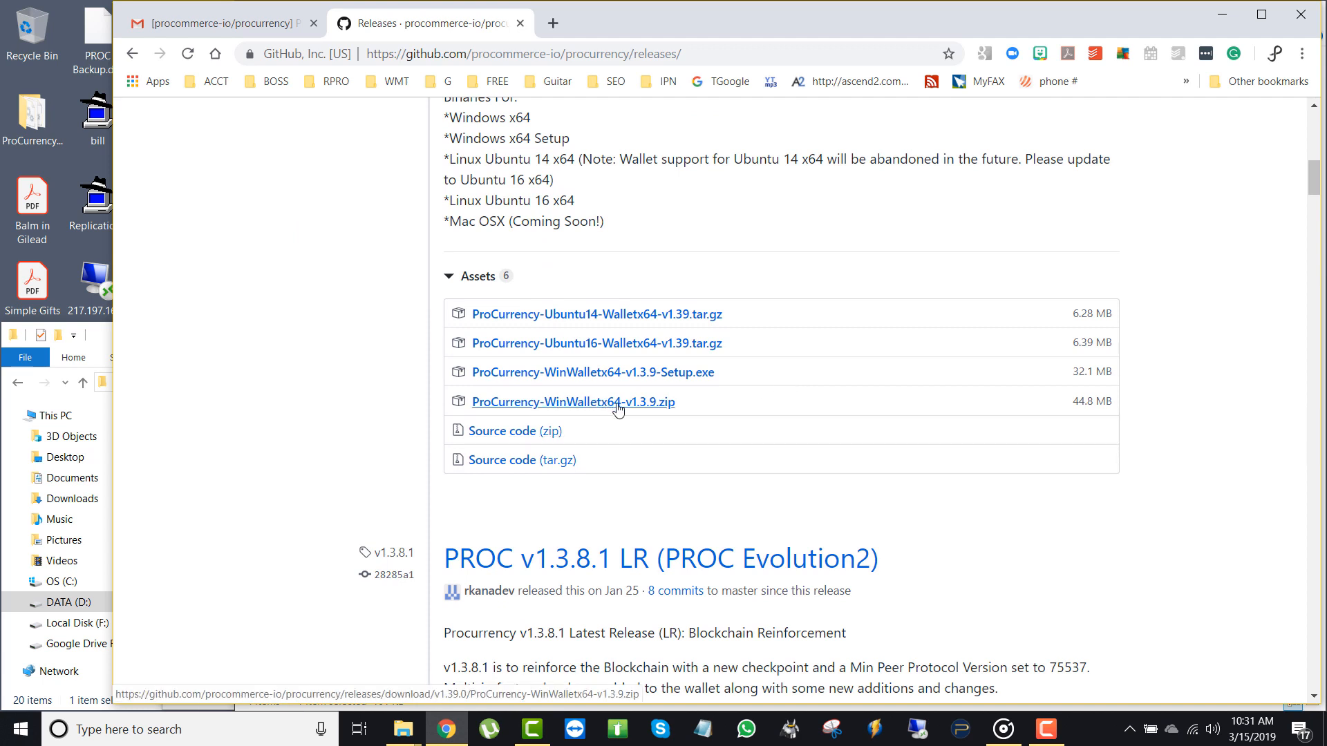
Step: Download ProCurrency-WinWalletx64-v1.3.9.zip from the release assets and dismiss the mail notification
{"action": "left_click", "coordinate": [573, 401]}
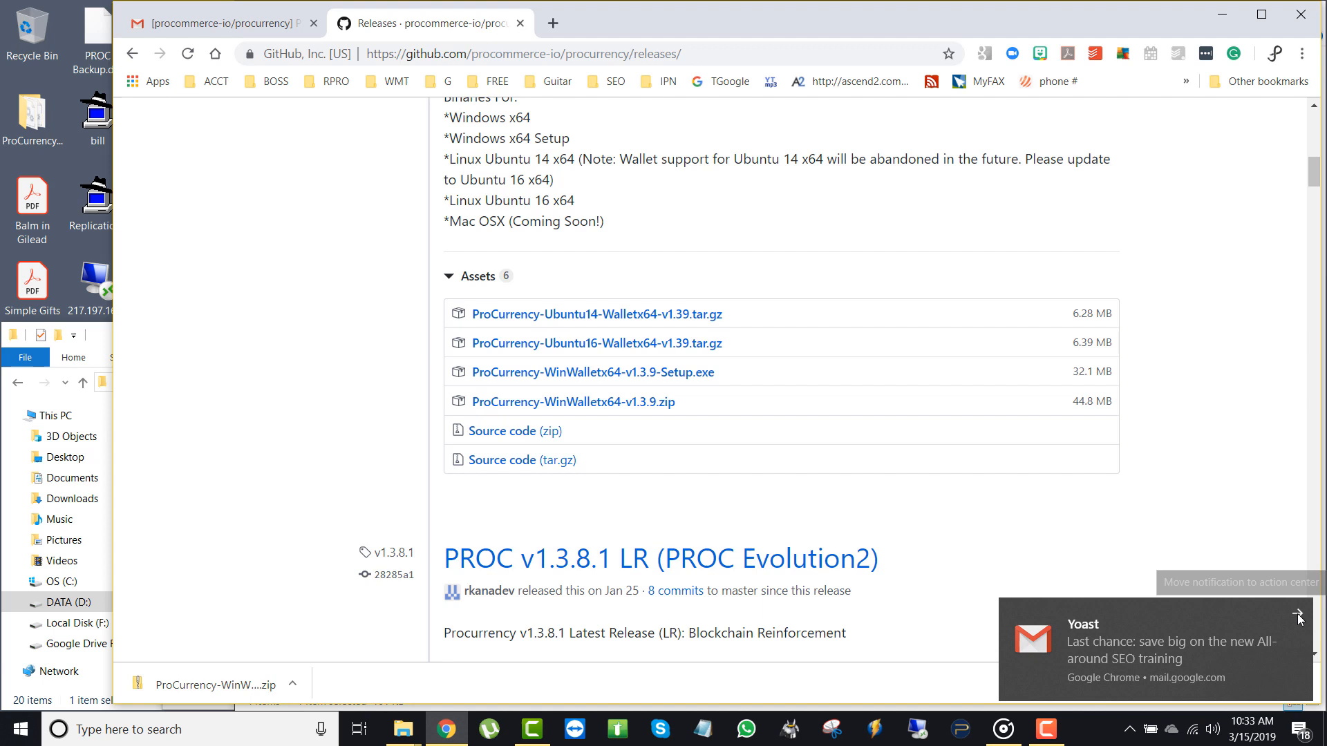
{"action": "mouse_move", "coordinate": [1299, 618]}
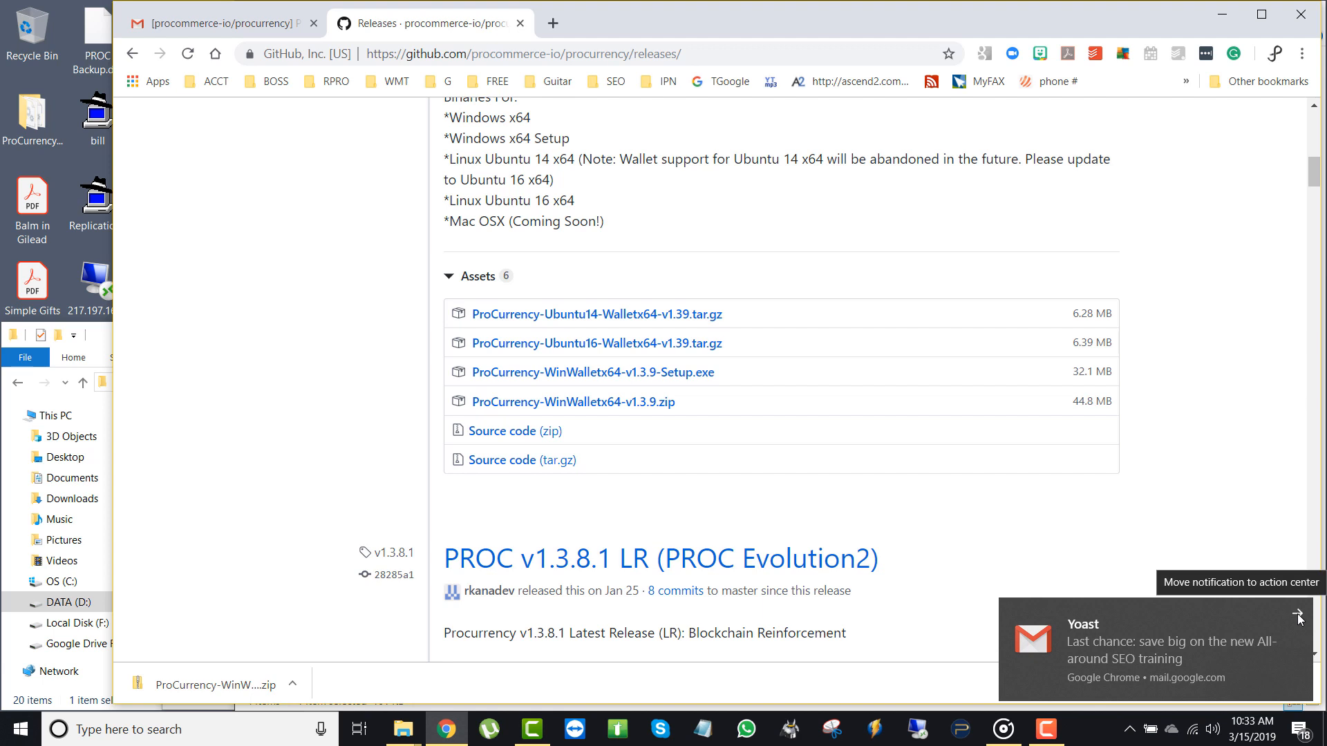
{"action": "left_click", "coordinate": [1298, 615]}
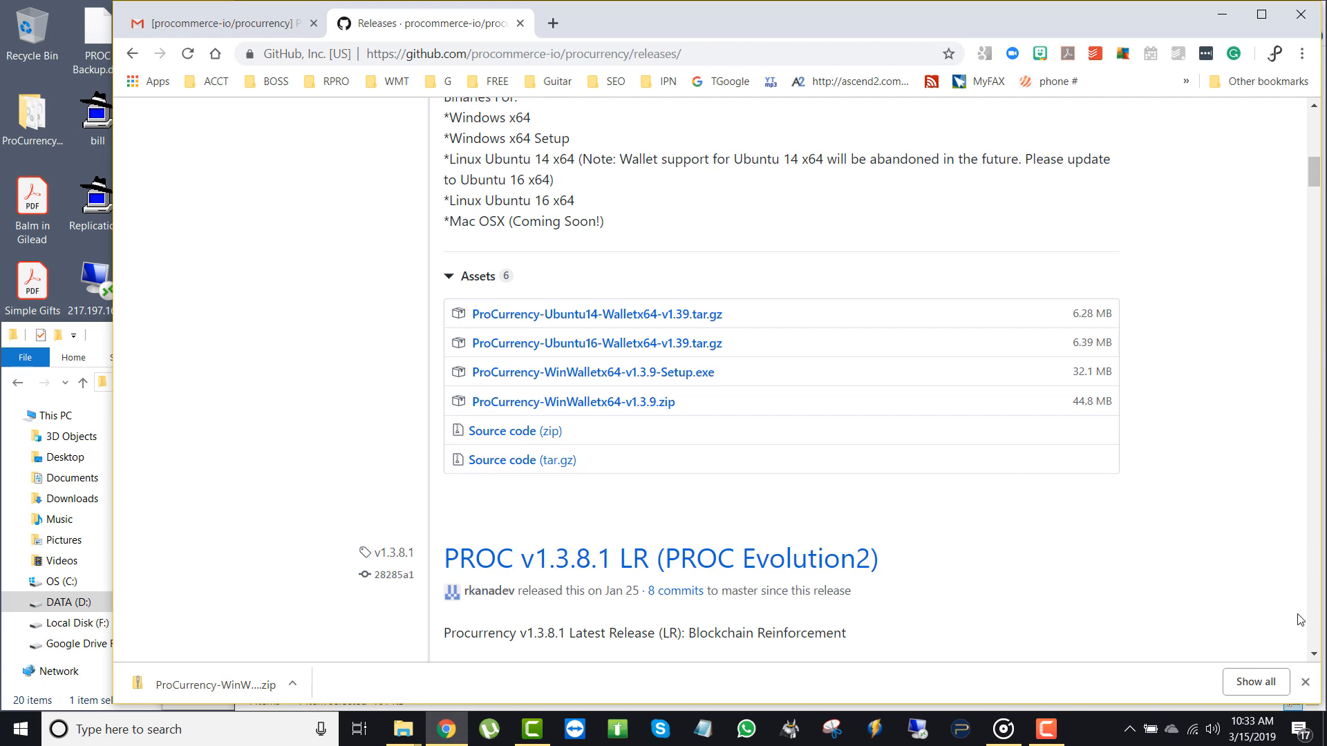
{"action": "mouse_move", "coordinate": [1285, 625]}
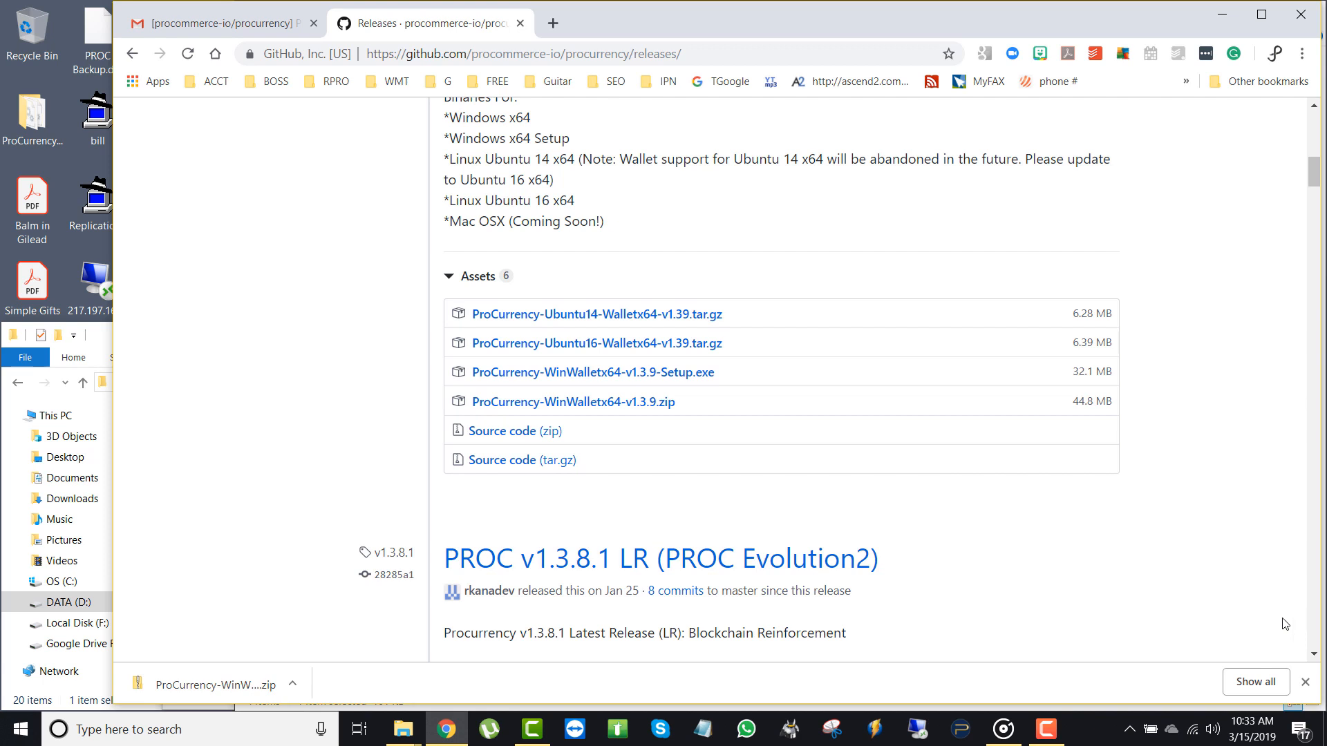
Step: Open the %appdata% folder through Windows search
{"action": "left_click", "coordinate": [131, 730]}
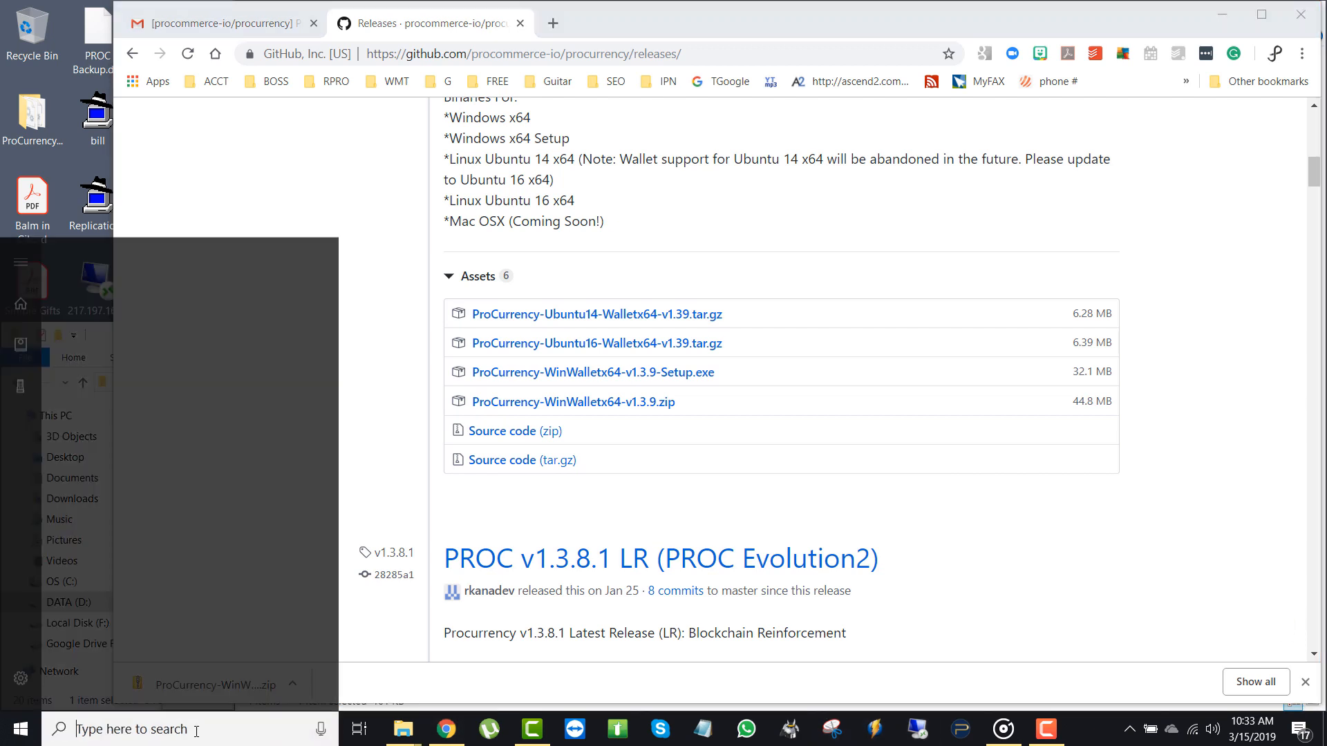
{"action": "left_click", "coordinate": [128, 728]}
{"action": "type", "text": "%"}
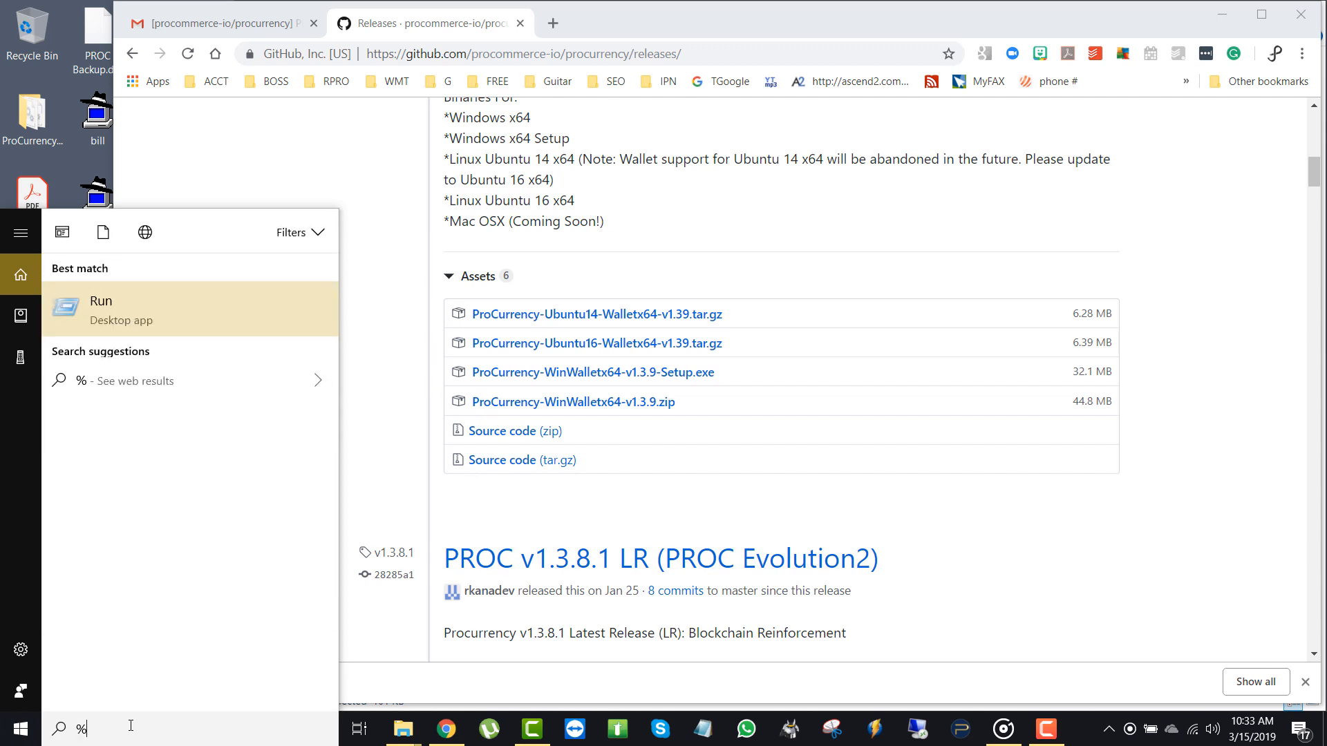
{"action": "type", "text": "appdata"}
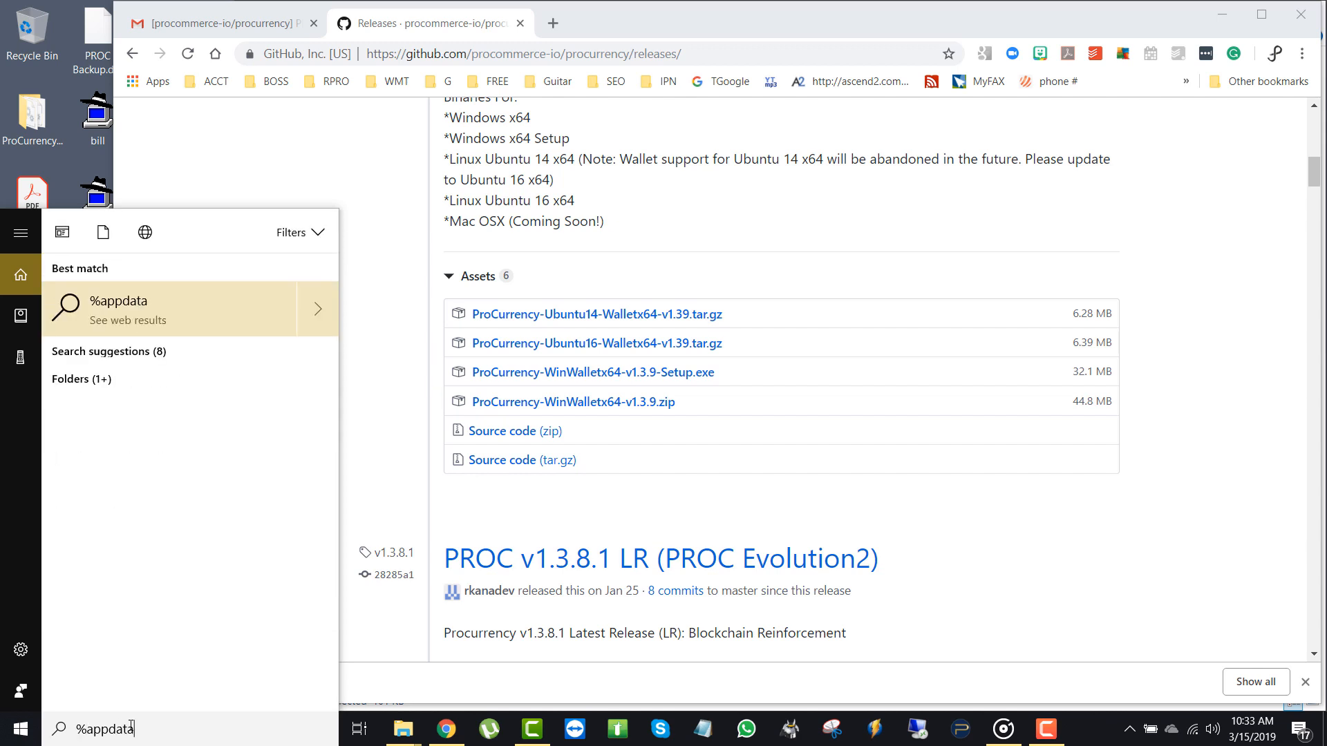
{"action": "type", "text": "%"}
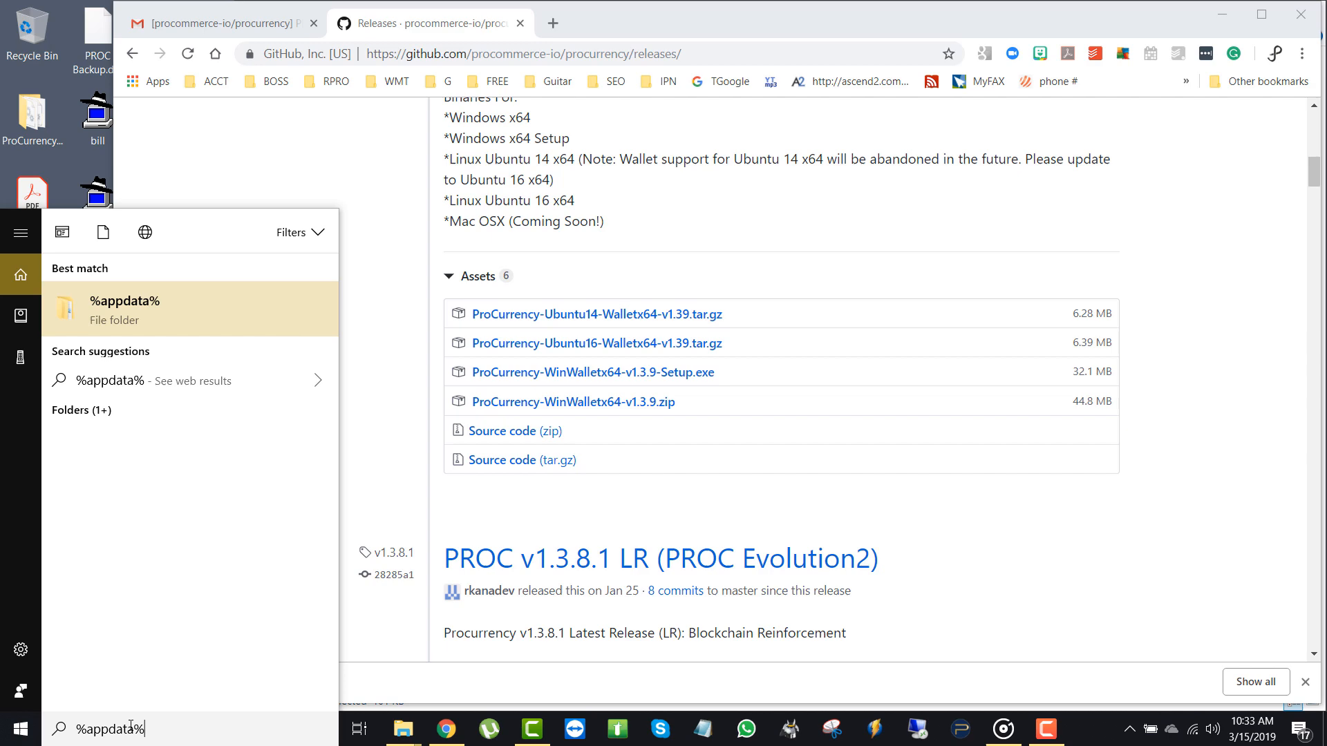
{"action": "key", "text": "enter"}
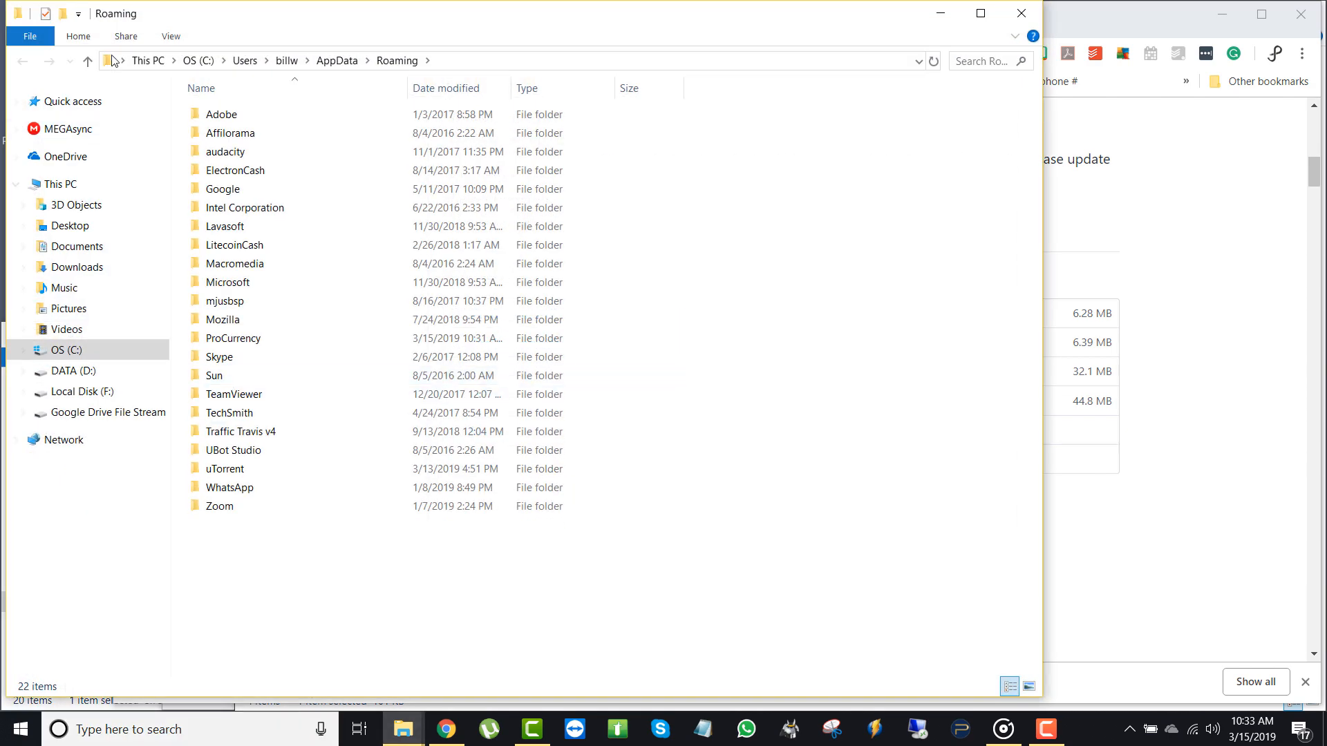
Step: Enter the ProCurrency data folder and select everything in it except wallet.dat
{"action": "left_click", "coordinate": [225, 300]}
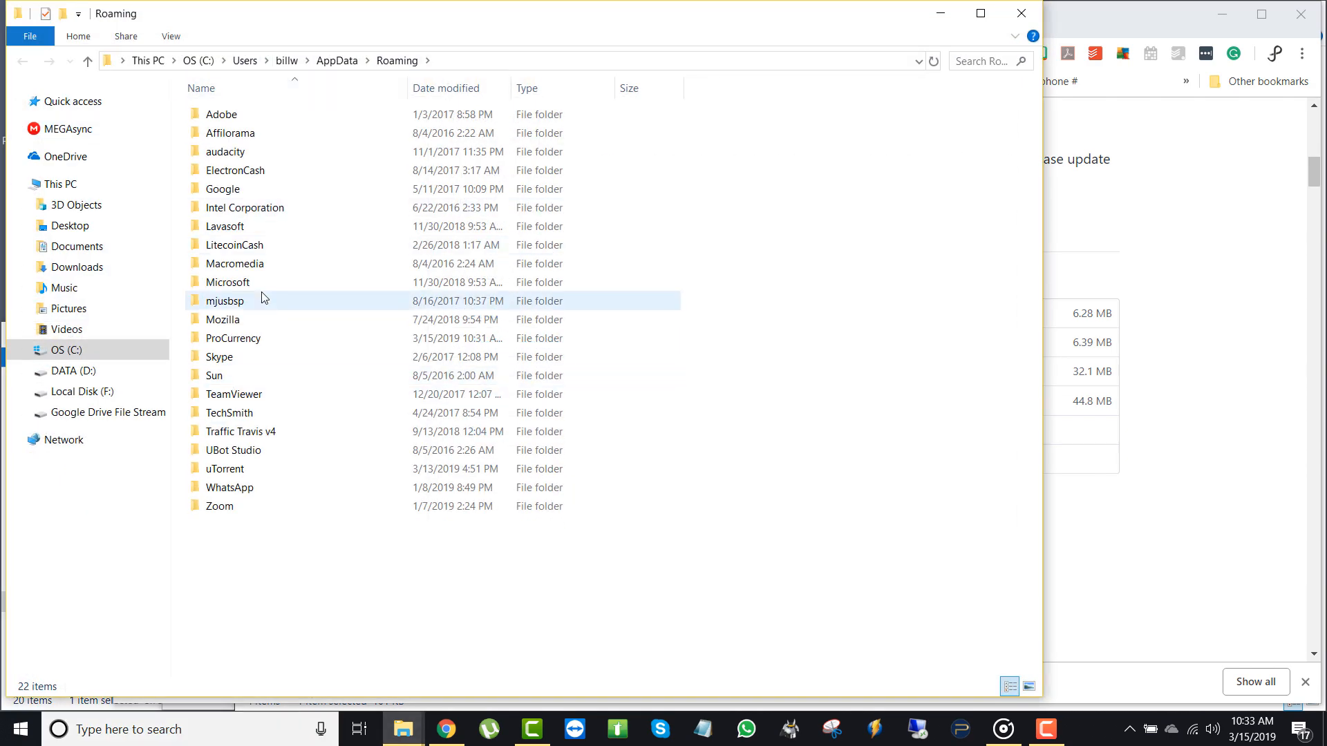
{"action": "double_click", "coordinate": [232, 338]}
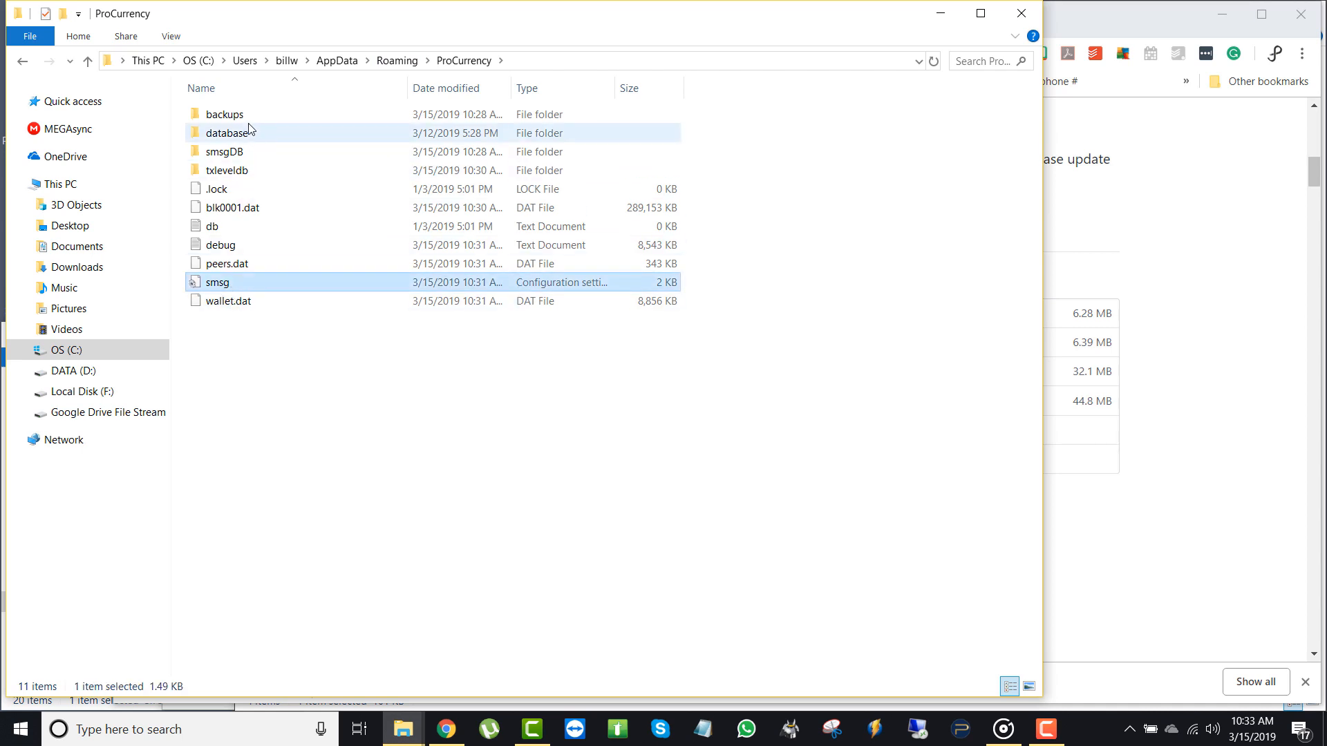
{"action": "left_click", "coordinate": [224, 115]}
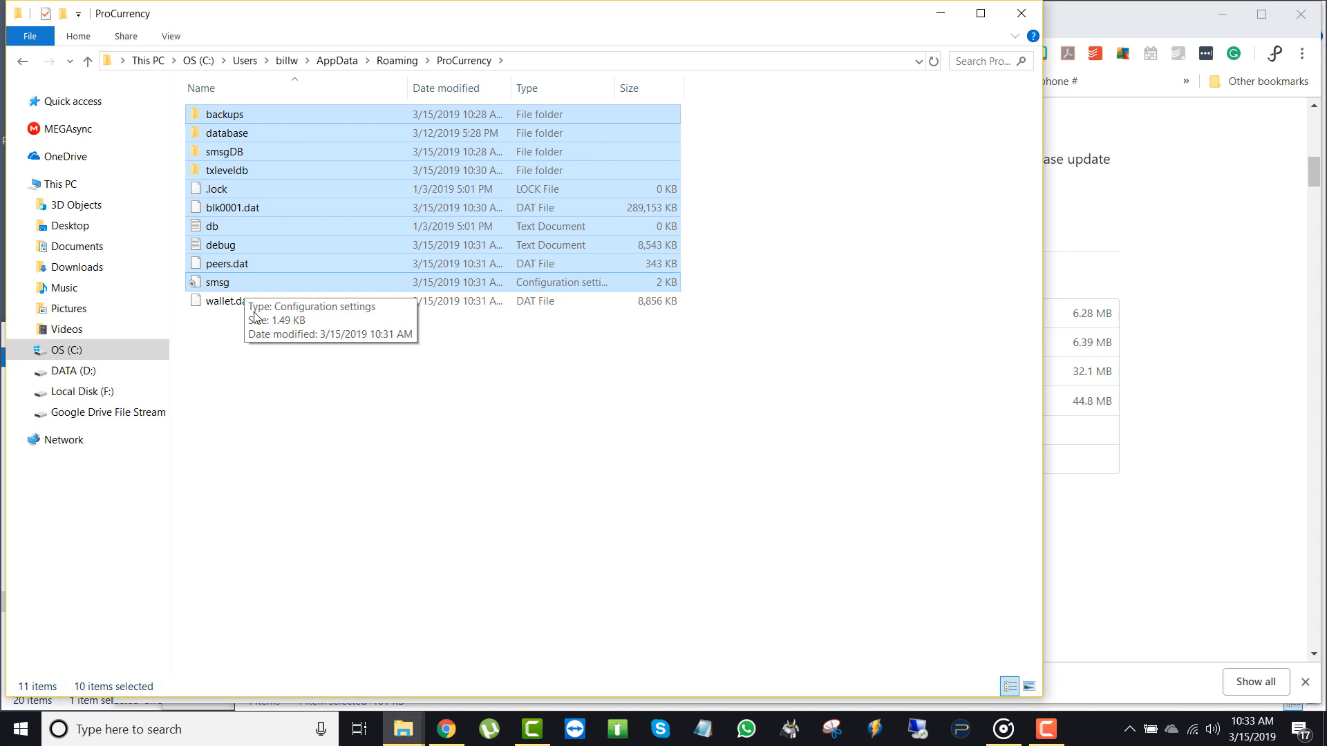
{"action": "mouse_move", "coordinate": [1031, 130]}
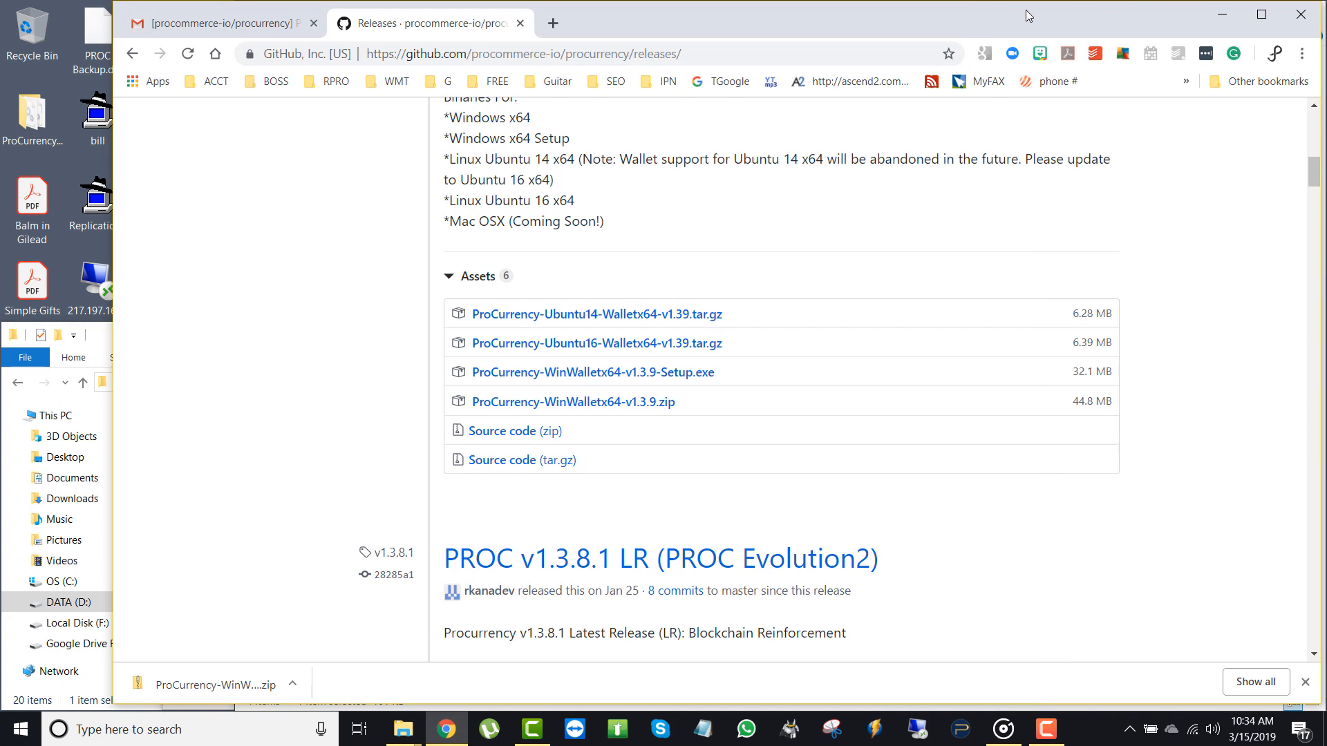
Step: Open the emailed YouTube link to the PROC Pro Wallet debugging video and pause it
{"action": "left_click", "coordinate": [215, 23]}
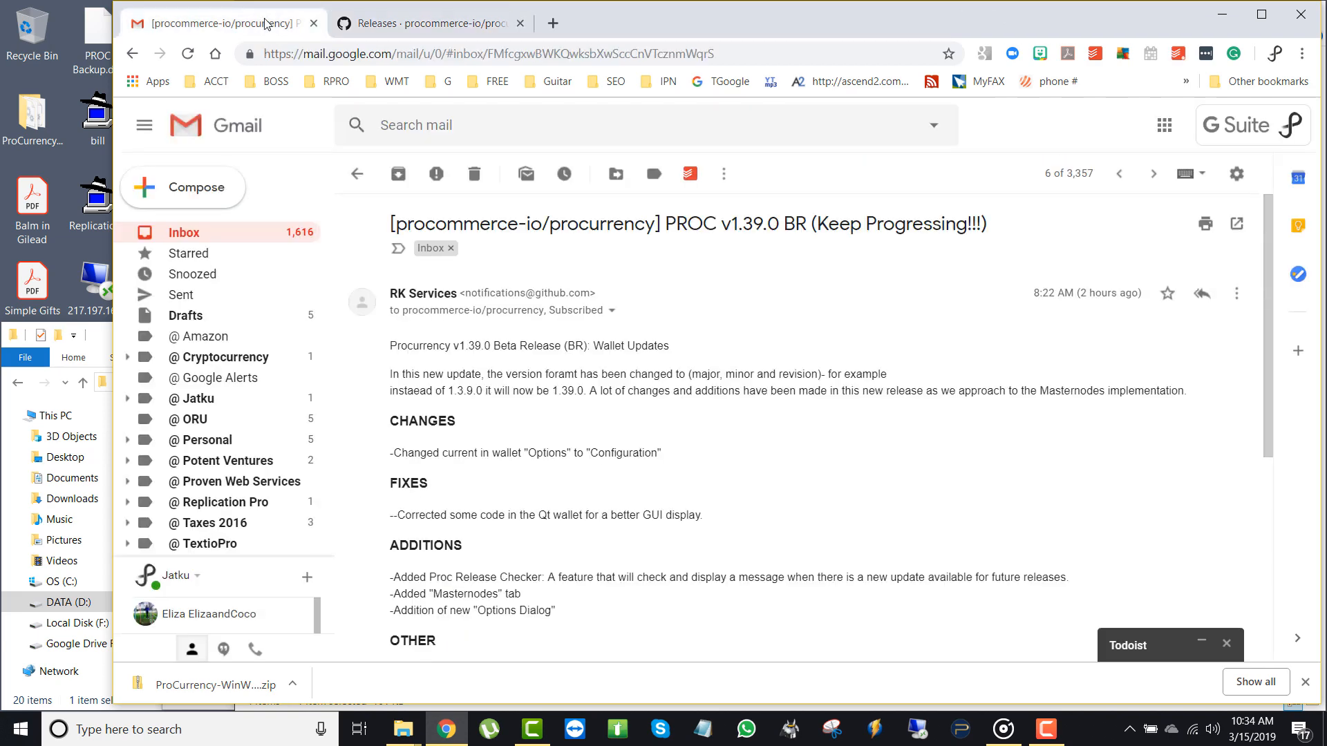
{"action": "left_click", "coordinate": [182, 232]}
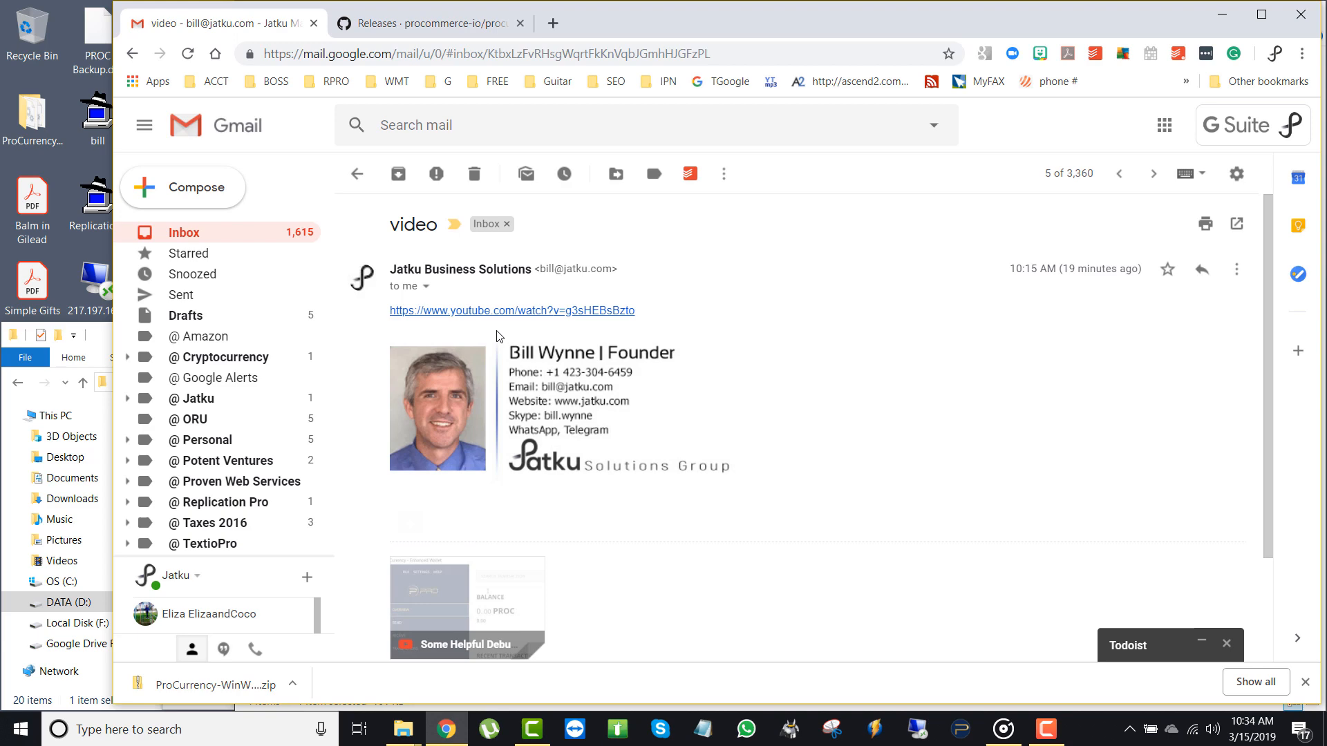
{"action": "left_click", "coordinate": [511, 311]}
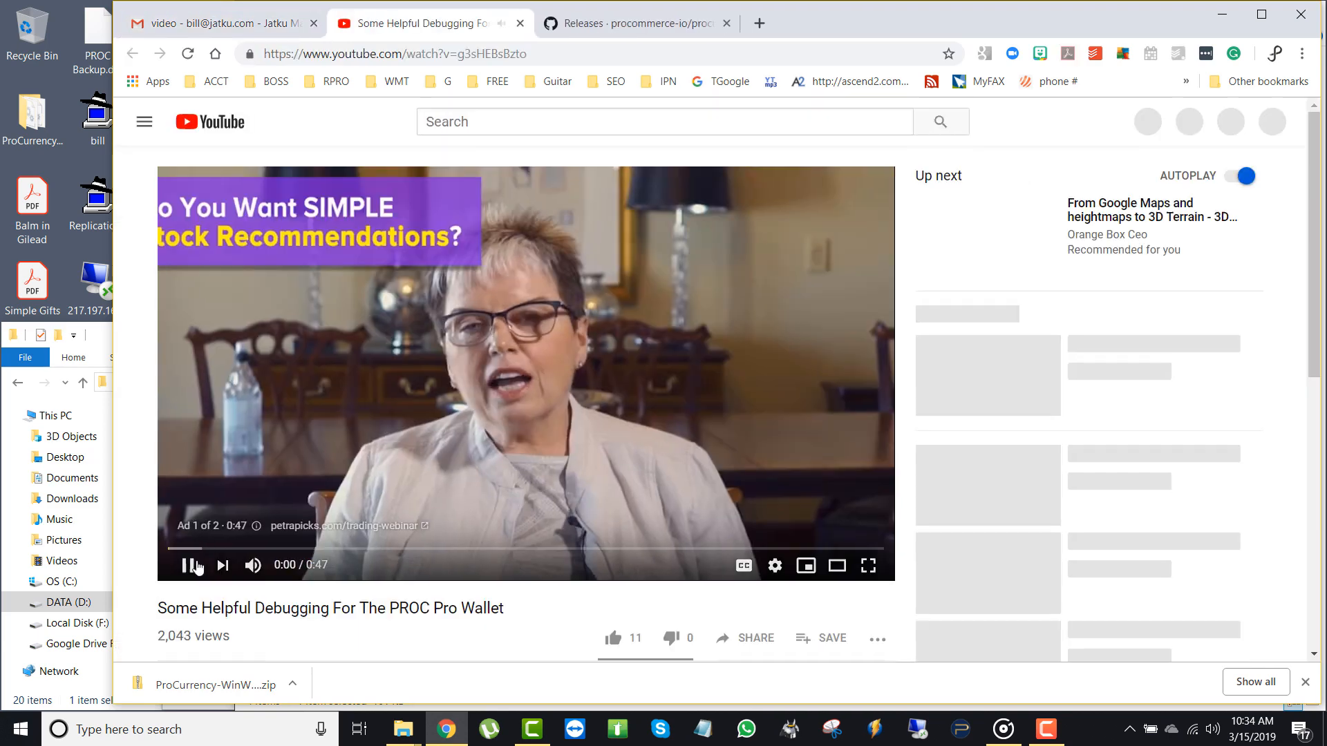
{"action": "left_click", "coordinate": [186, 565]}
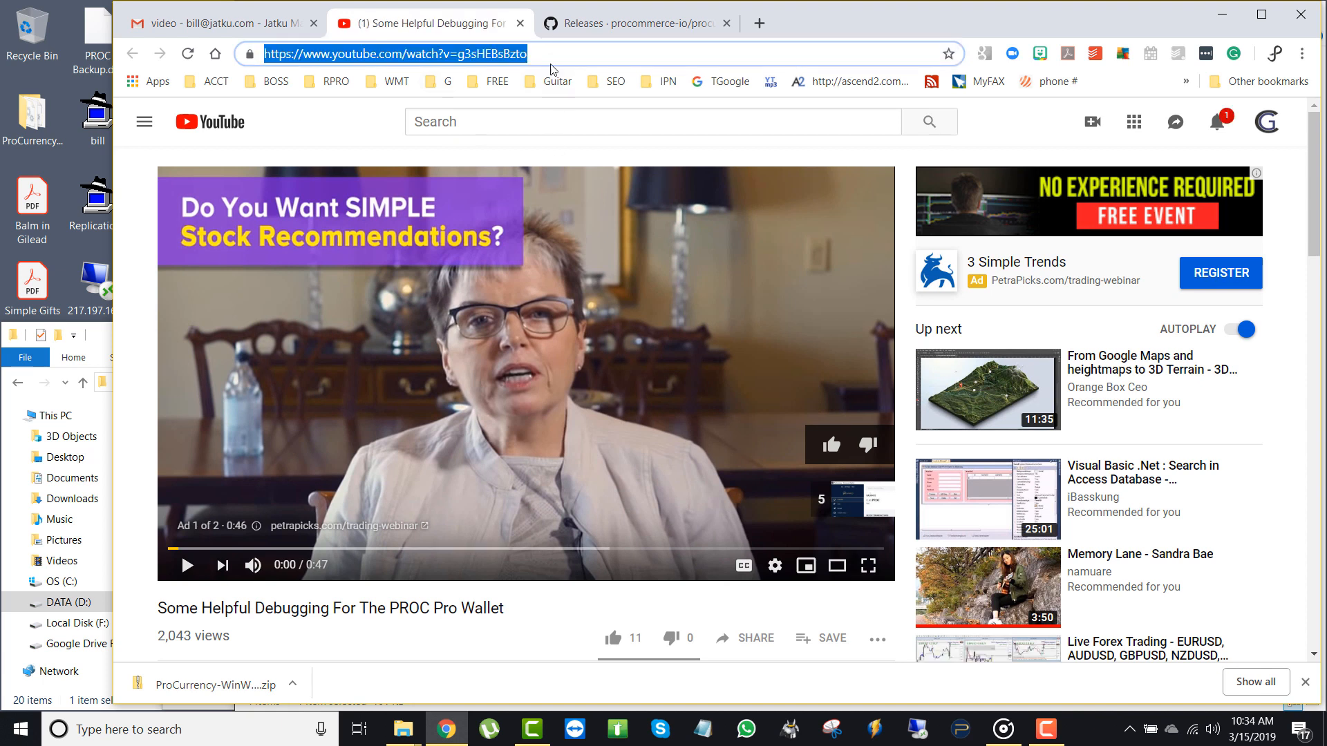
{"action": "mouse_move", "coordinate": [549, 58]}
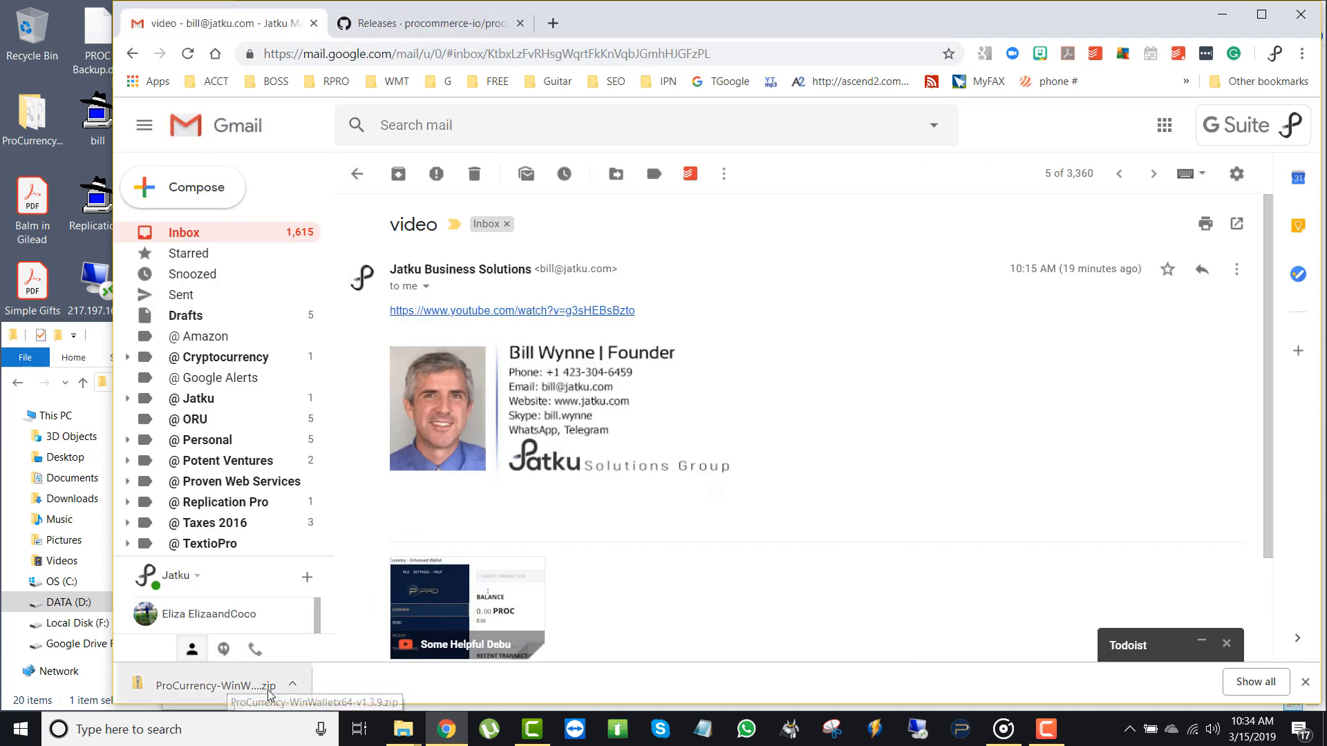
Step: Minimize the browser and select the downloaded v1.3.9 wallet zip on the desktop
{"action": "left_click", "coordinate": [292, 685]}
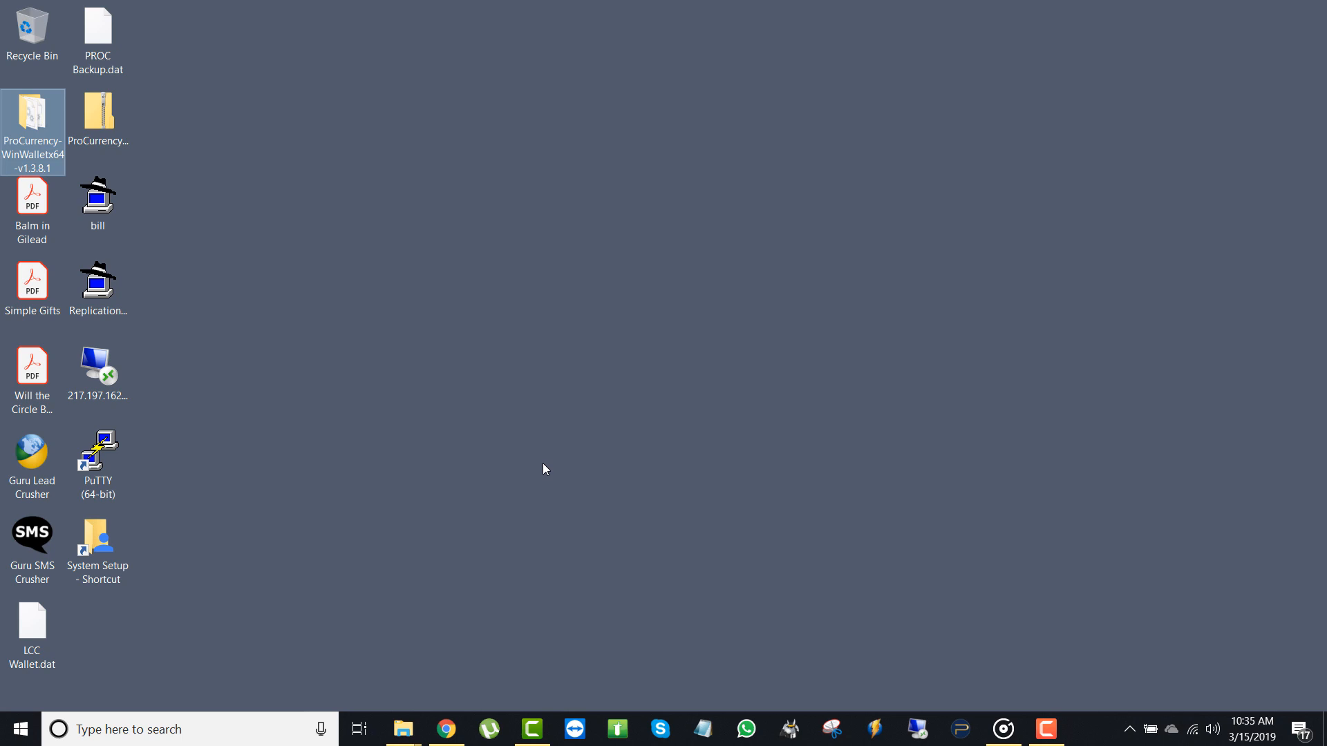
{"action": "mouse_move", "coordinate": [545, 472]}
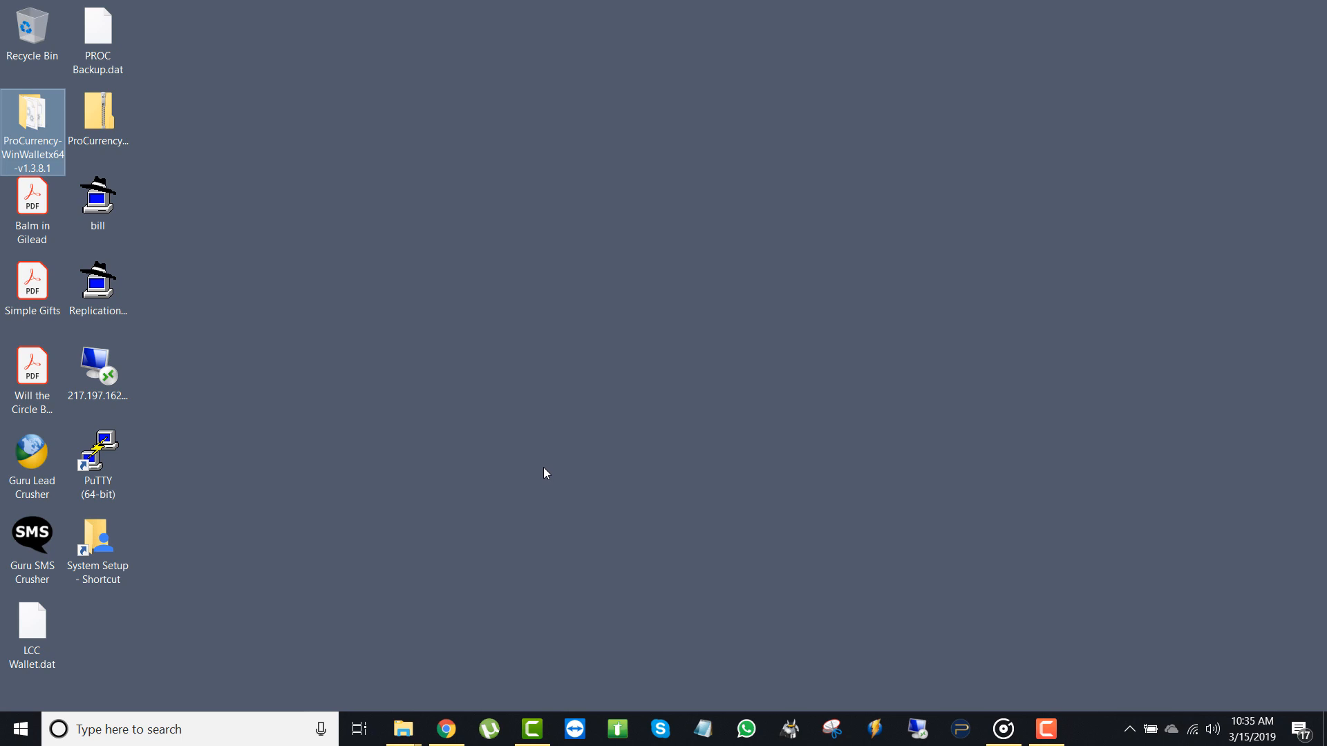
{"action": "left_click", "coordinate": [97, 33]}
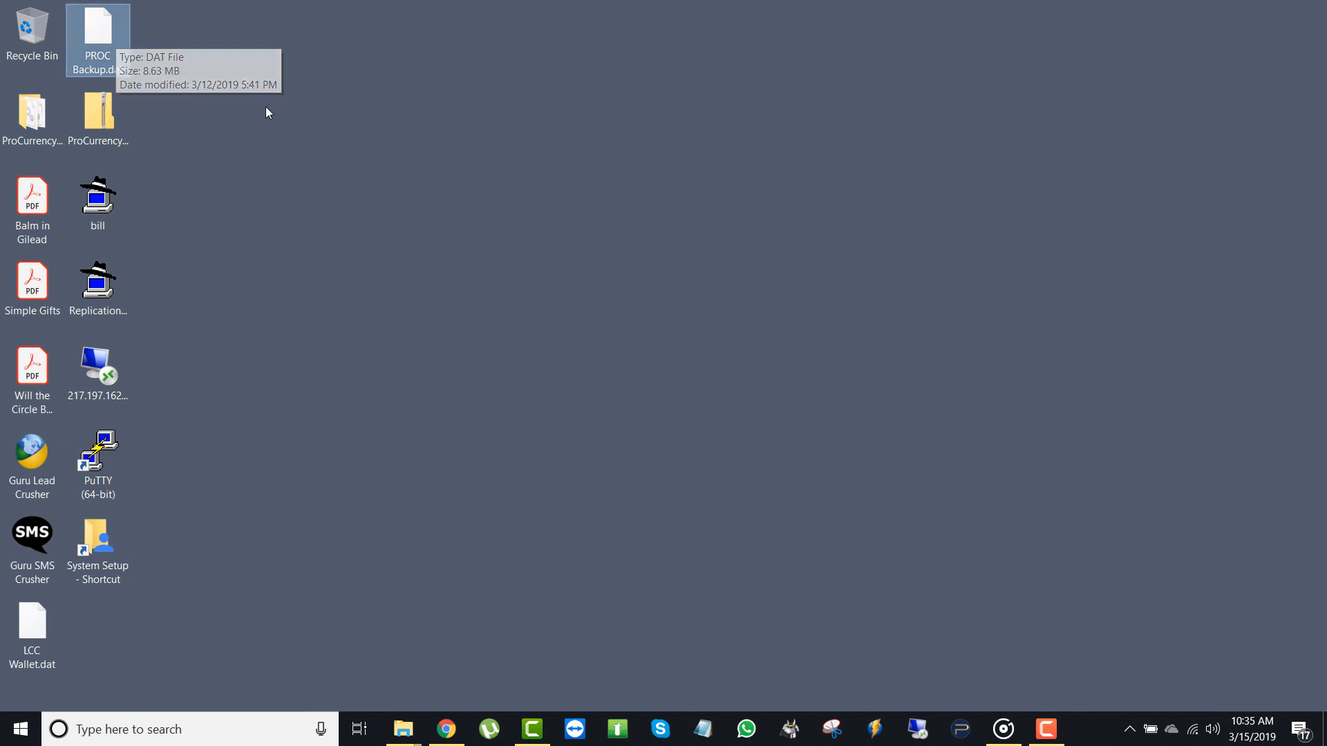
{"action": "mouse_move", "coordinate": [180, 141]}
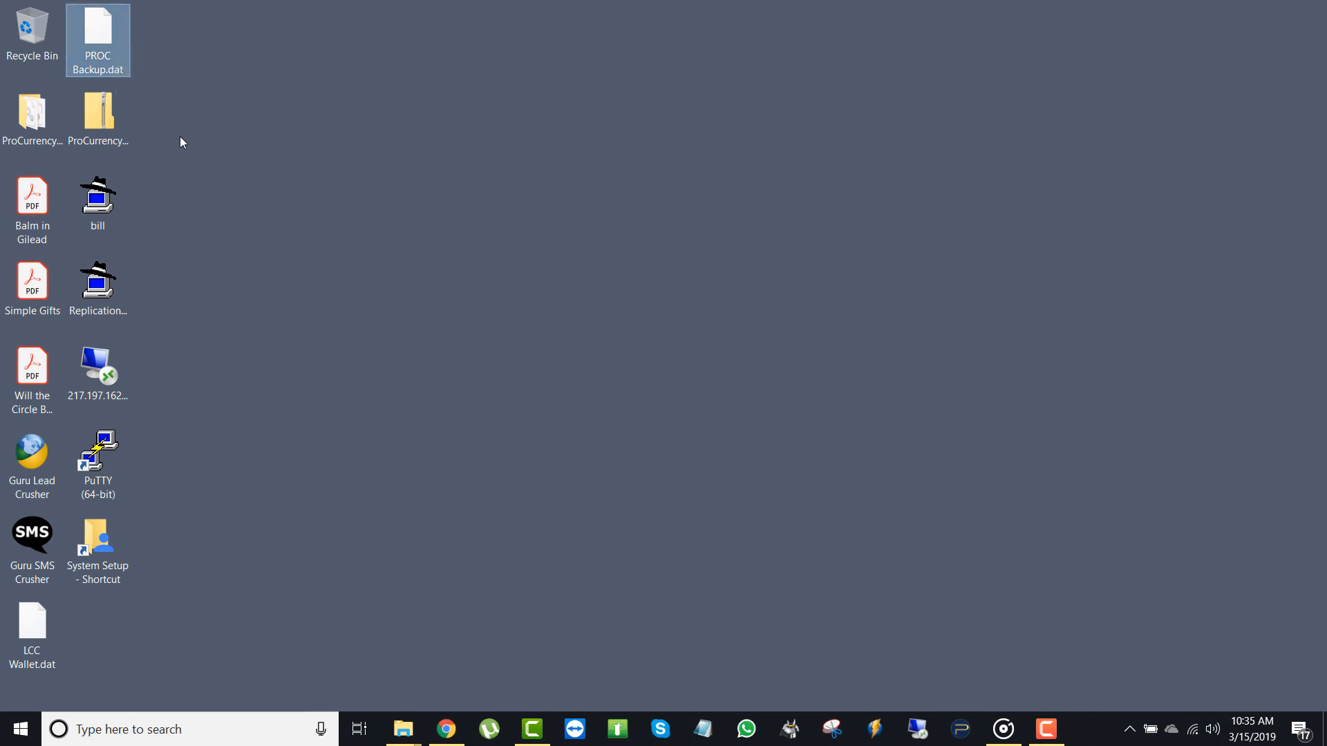
{"action": "left_click", "coordinate": [97, 119]}
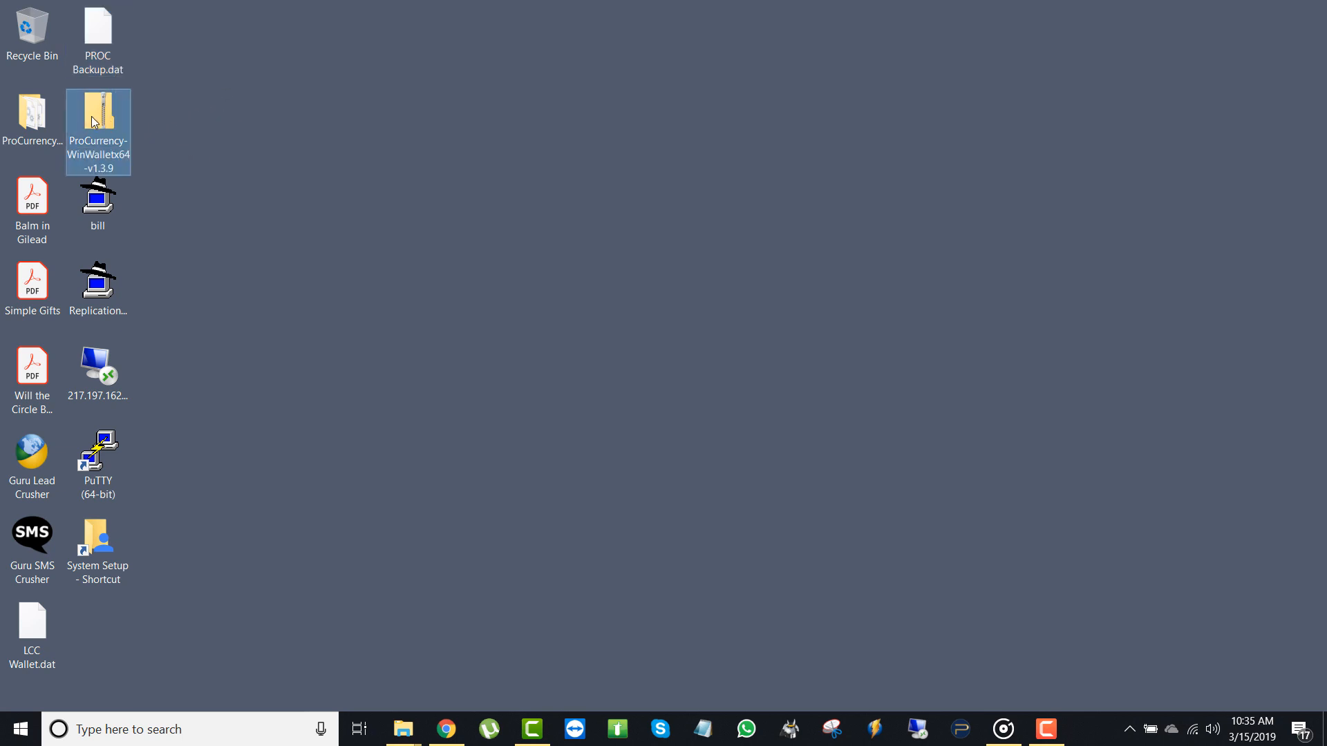
{"action": "mouse_move", "coordinate": [32, 116]}
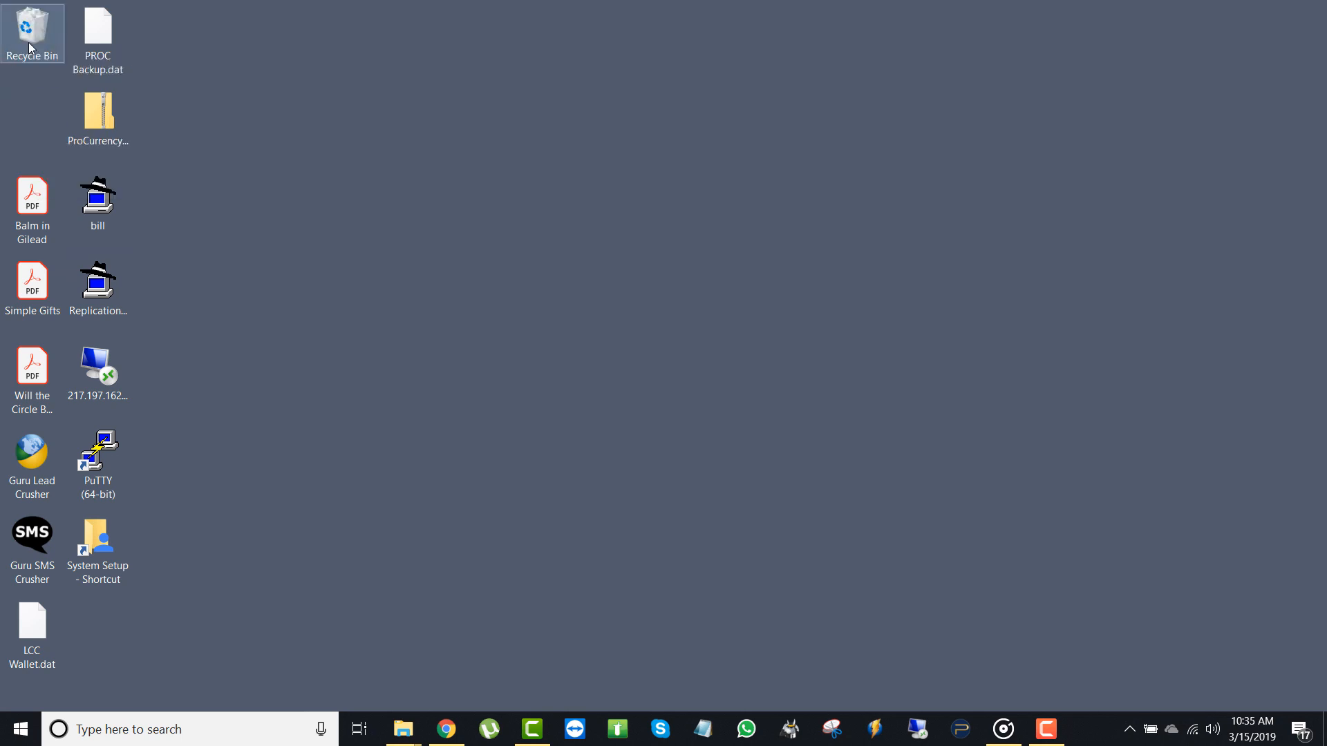
{"action": "mouse_move", "coordinate": [97, 115]}
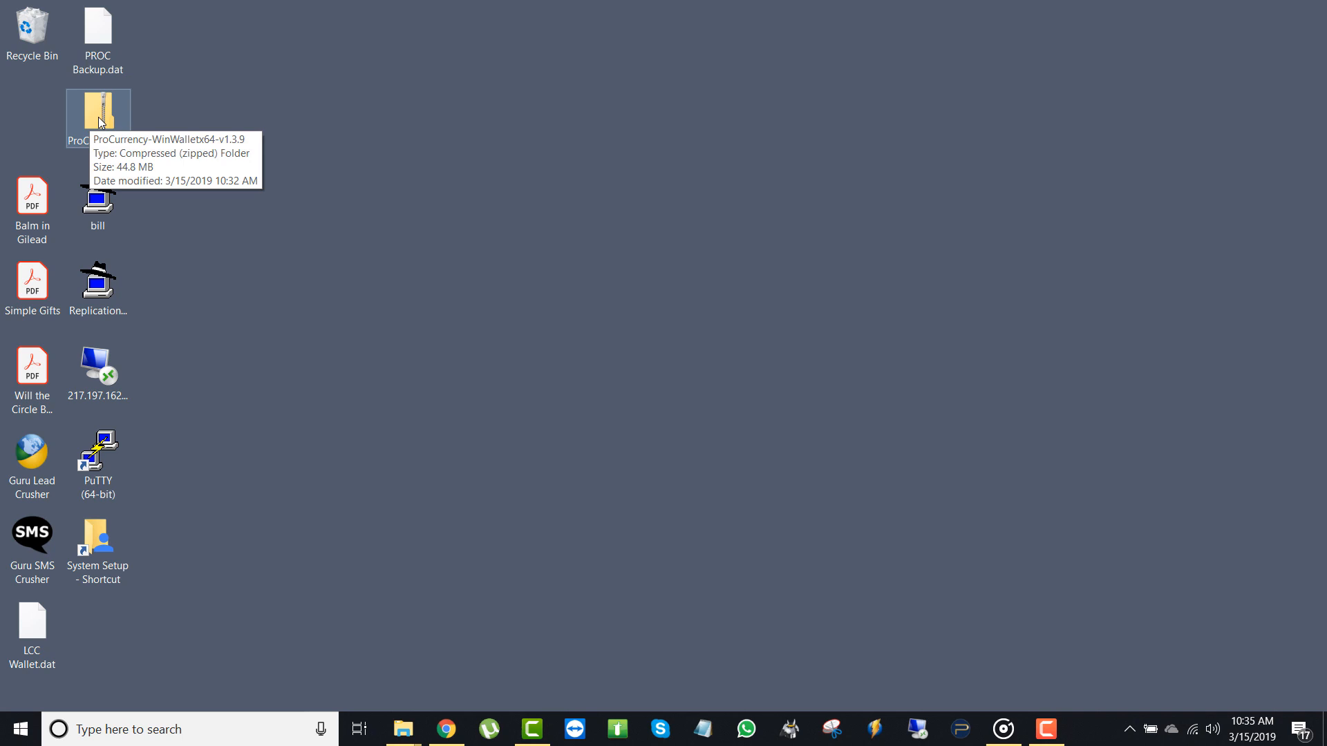
Step: Extract the ProCurrency-WinWalletx64-v1.3.9 folder from the zip to the desktop and close the archive
{"action": "double_click", "coordinate": [97, 111]}
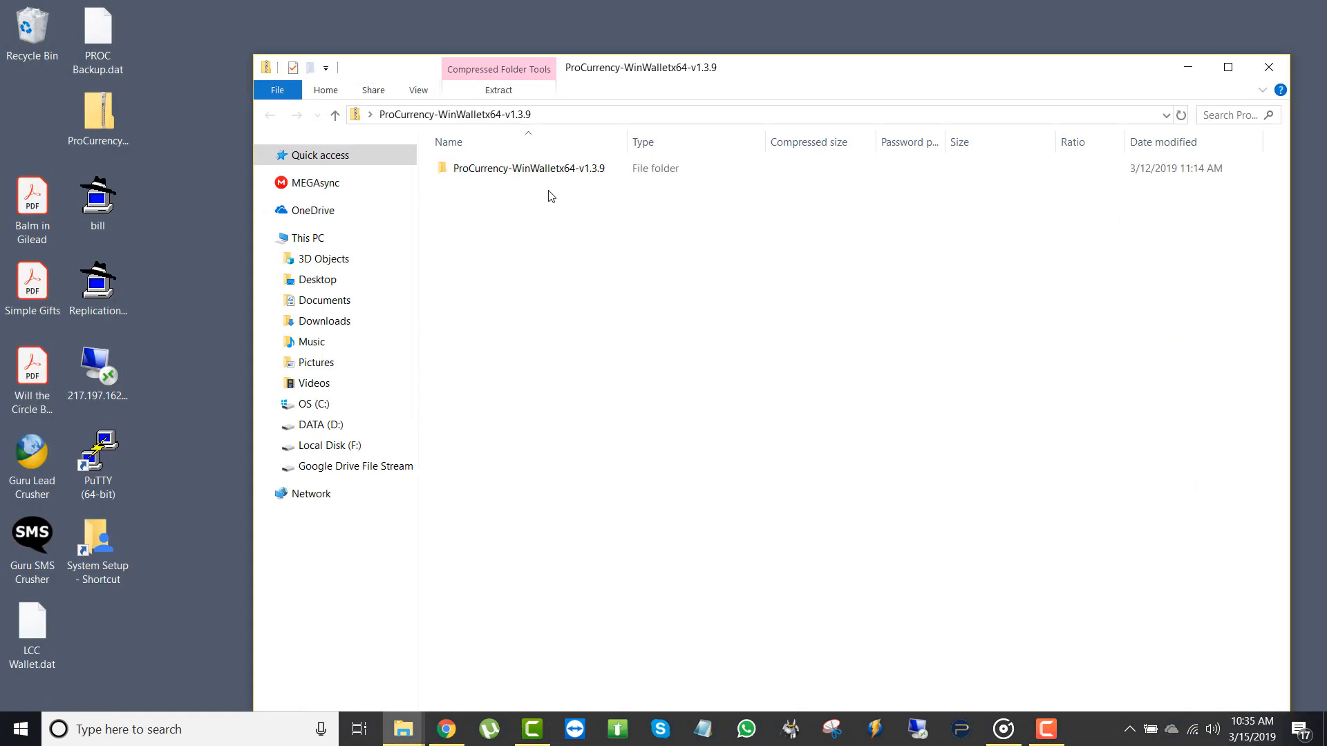
{"action": "left_click", "coordinate": [525, 167]}
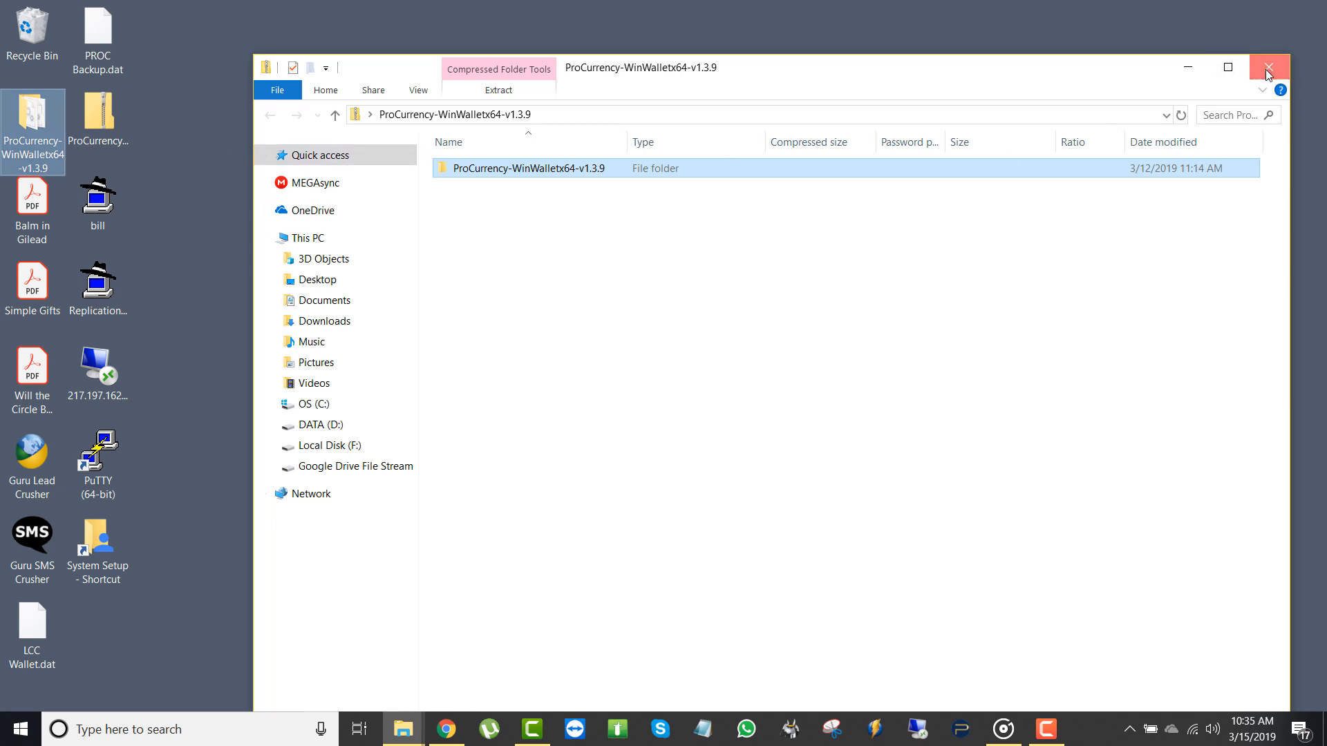
{"action": "left_click", "coordinate": [1268, 67]}
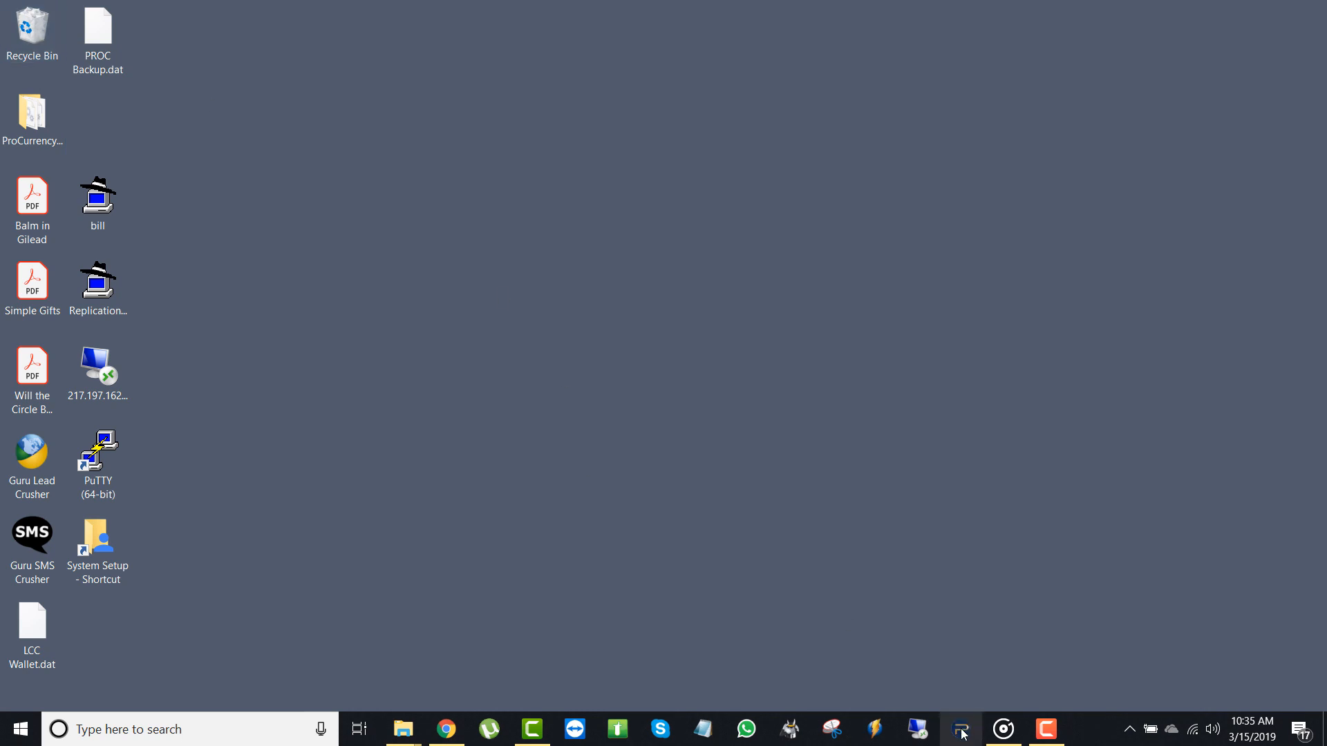
{"action": "mouse_move", "coordinate": [959, 728]}
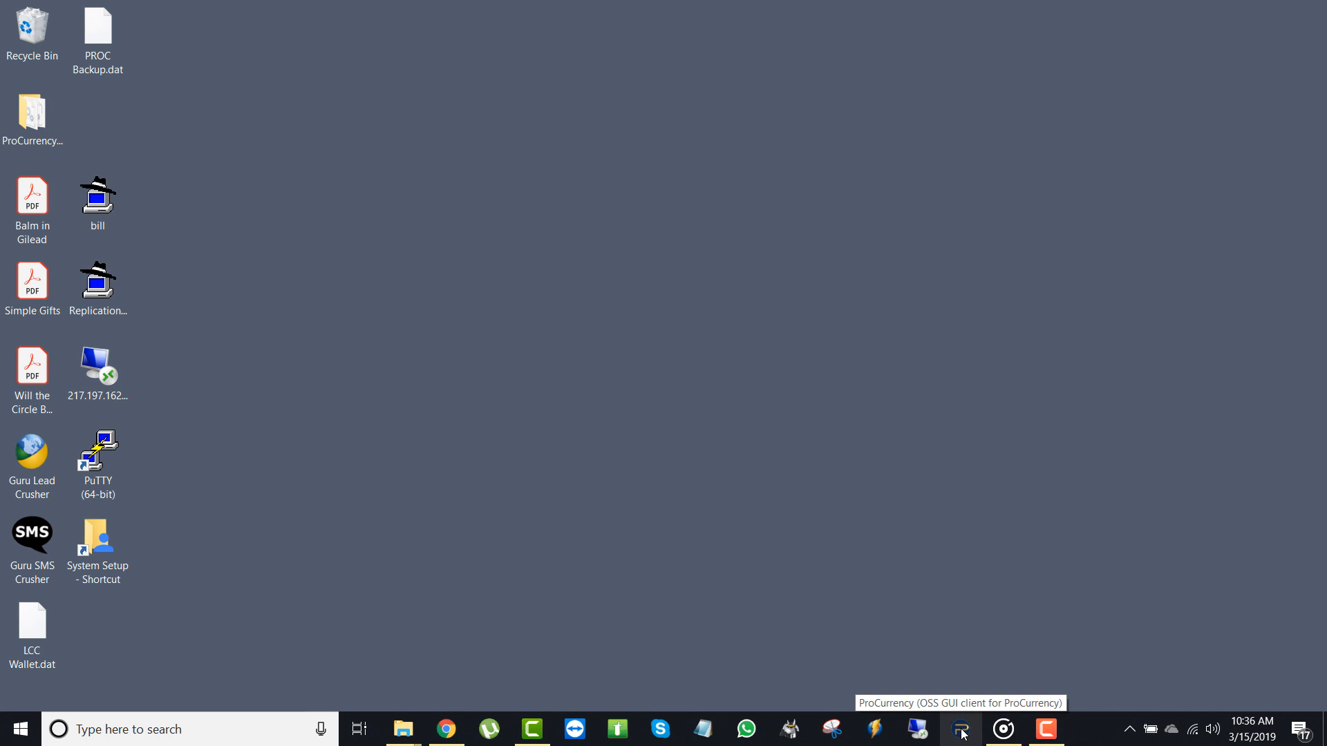
Step: Unpin the old wallet shortcut and pin ProCurrency-qt from the extracted v1.3.9 folder to the taskbar
{"action": "right_click", "coordinate": [960, 729]}
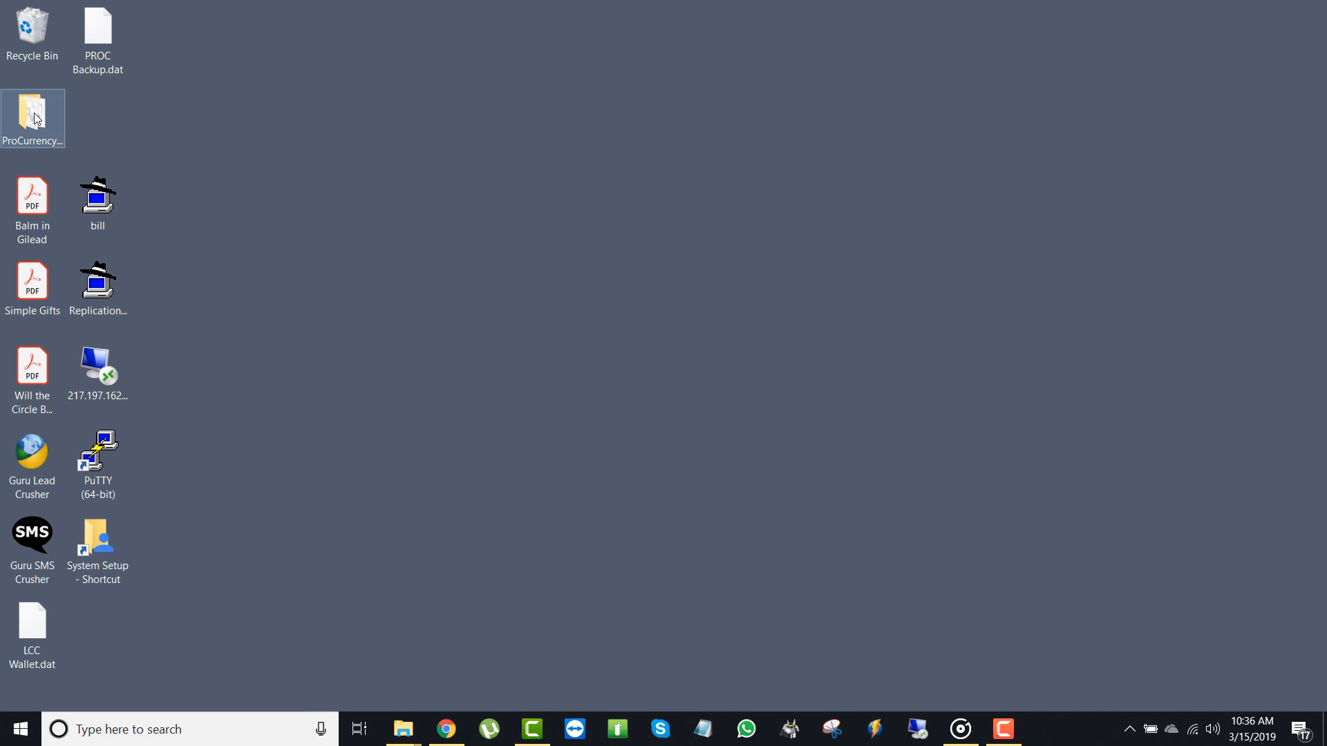
{"action": "double_click", "coordinate": [33, 119]}
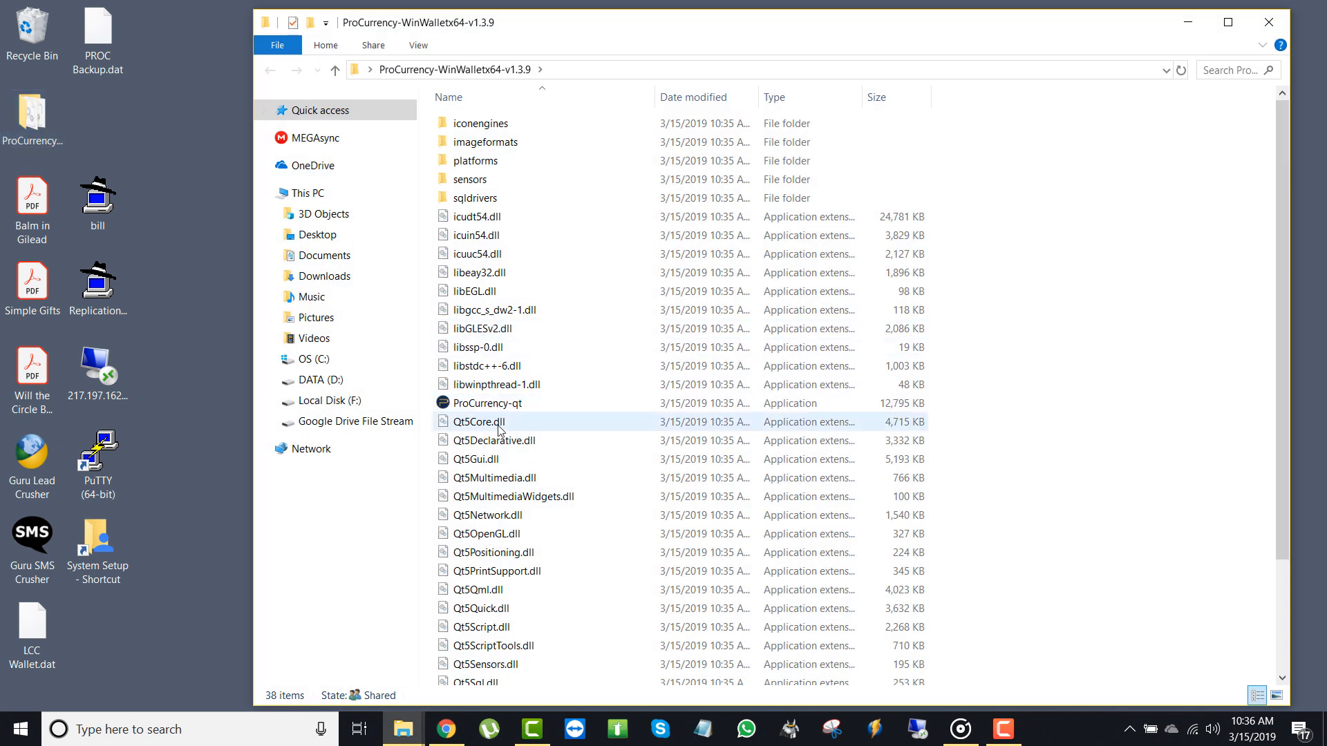
{"action": "left_click", "coordinate": [489, 402]}
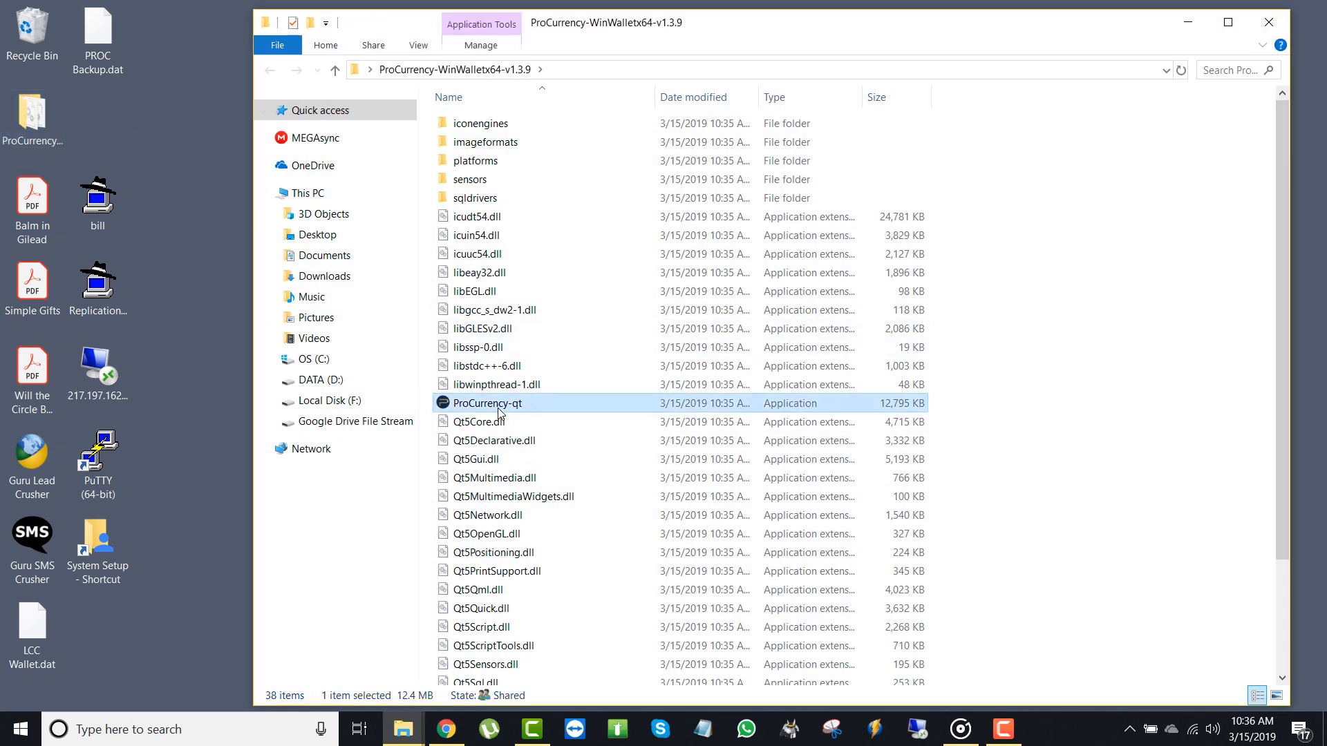
{"action": "right_click", "coordinate": [488, 403]}
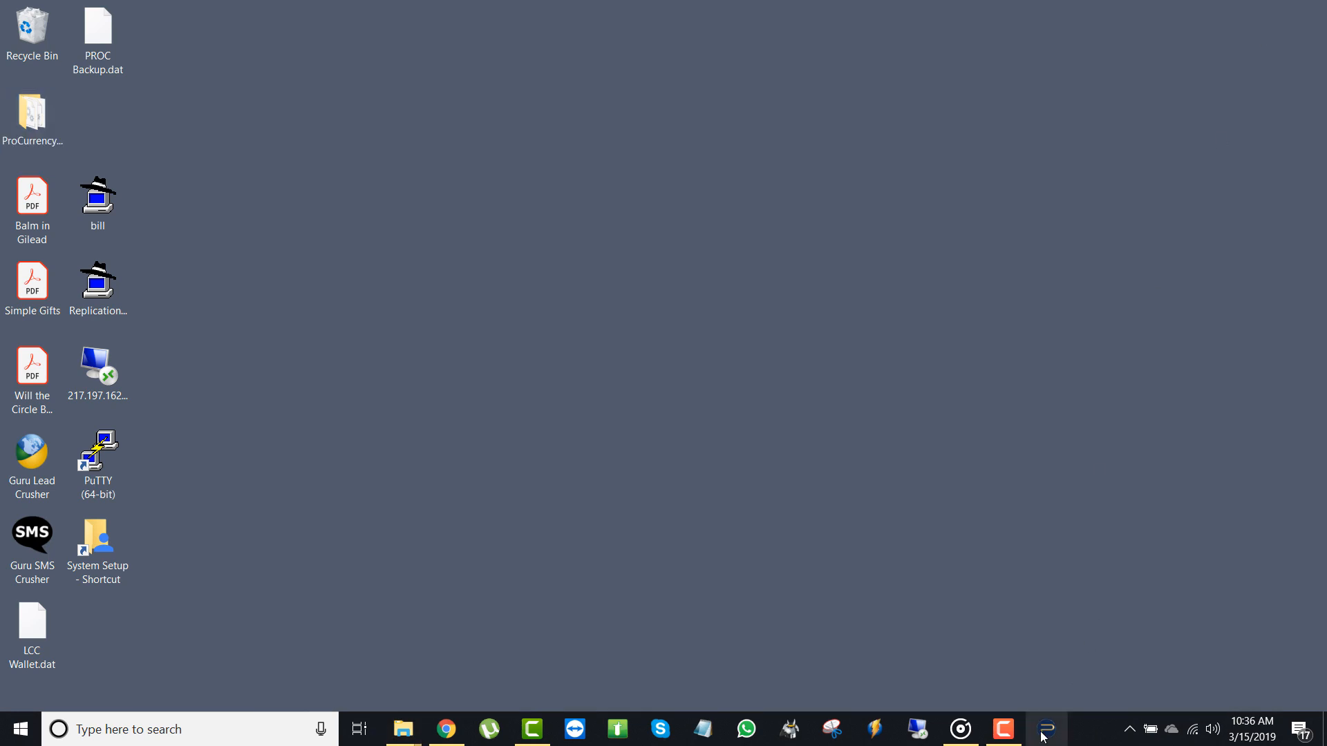
Step: Launch the pinned wallet past SmartScreen and allow firewall access on private and public networks
{"action": "left_click", "coordinate": [1042, 730]}
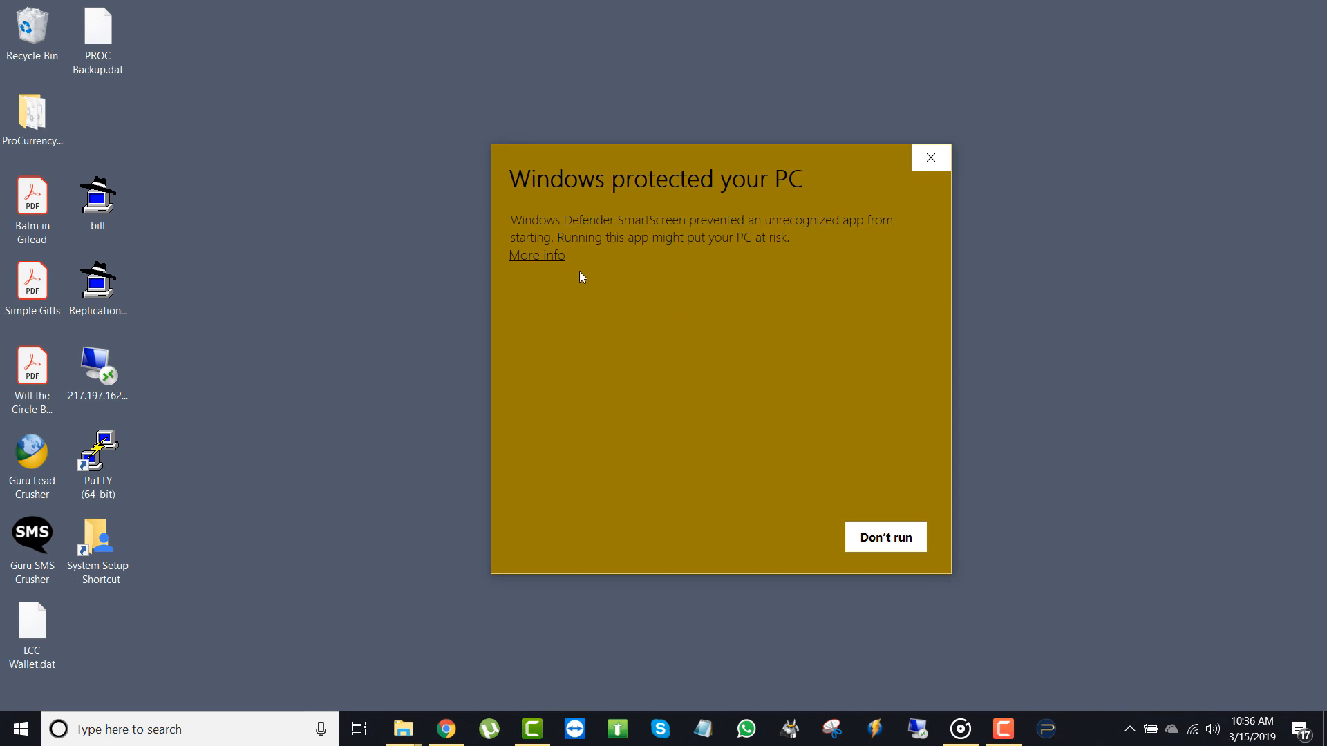
{"action": "left_click", "coordinate": [536, 254]}
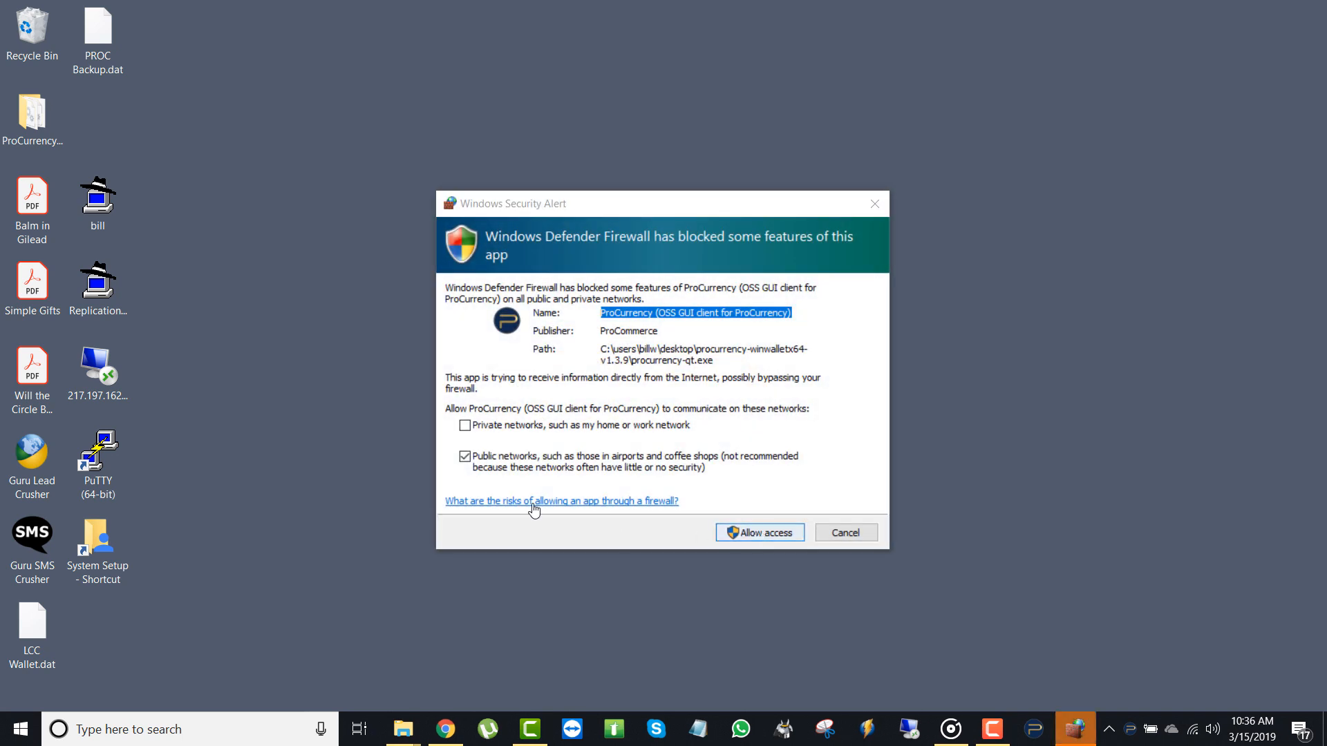
{"action": "left_click", "coordinate": [464, 424]}
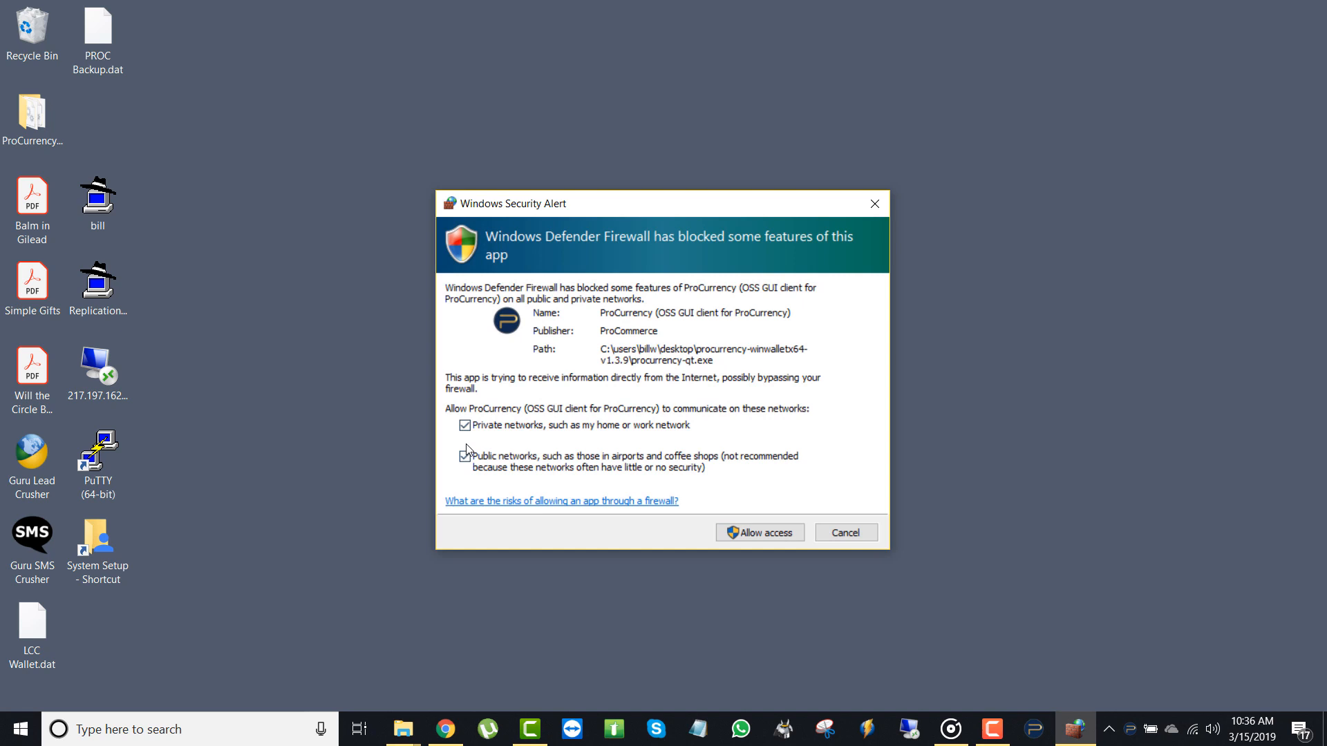
{"action": "left_click", "coordinate": [464, 457]}
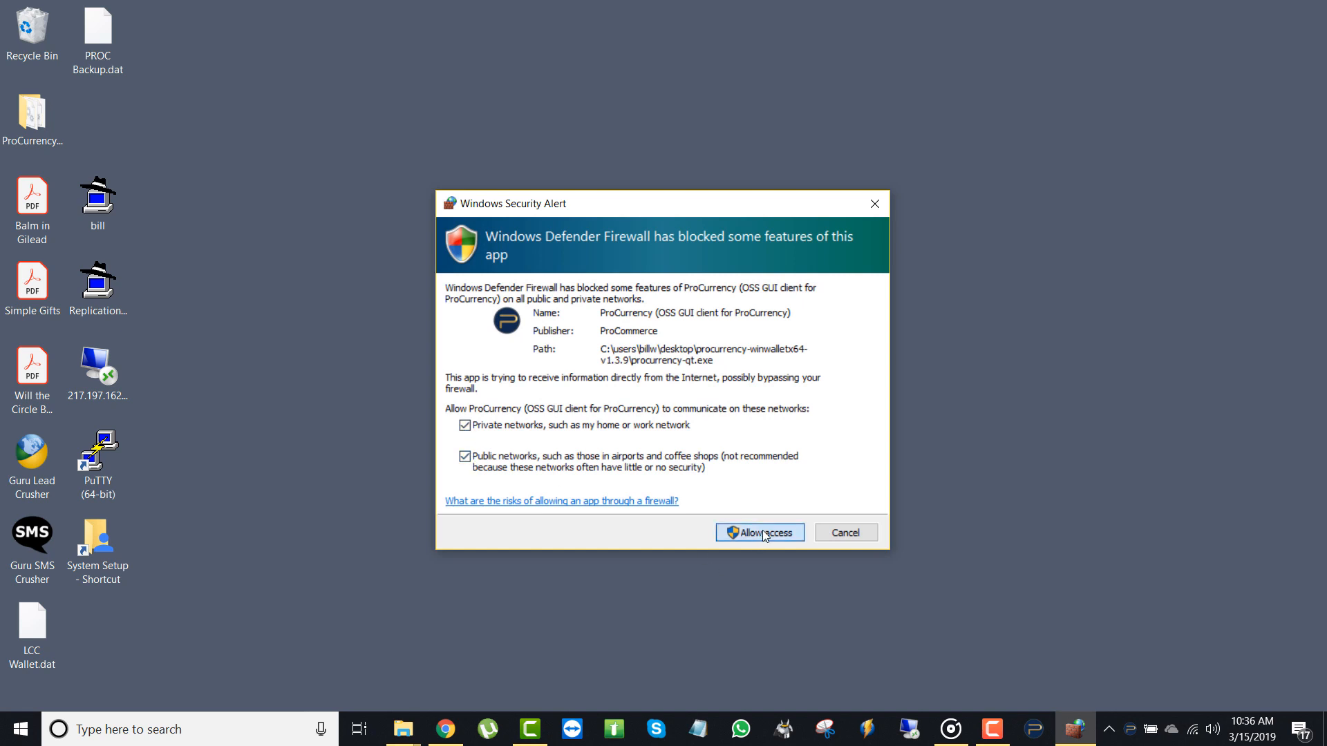
{"action": "left_click", "coordinate": [757, 532]}
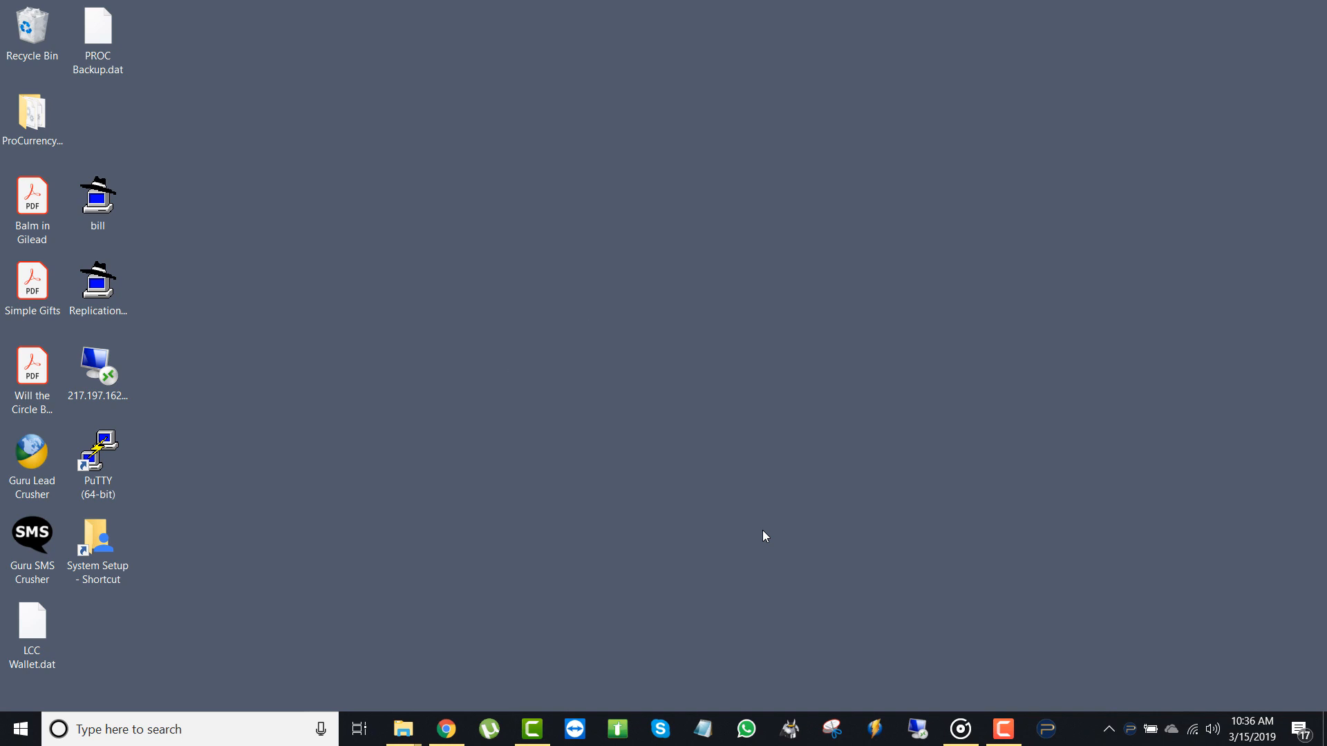
Step: View the new wallet's Overview with the 20,038,043 PROC balance and v1.39.0.0 BR version label
{"action": "double_click", "coordinate": [33, 119]}
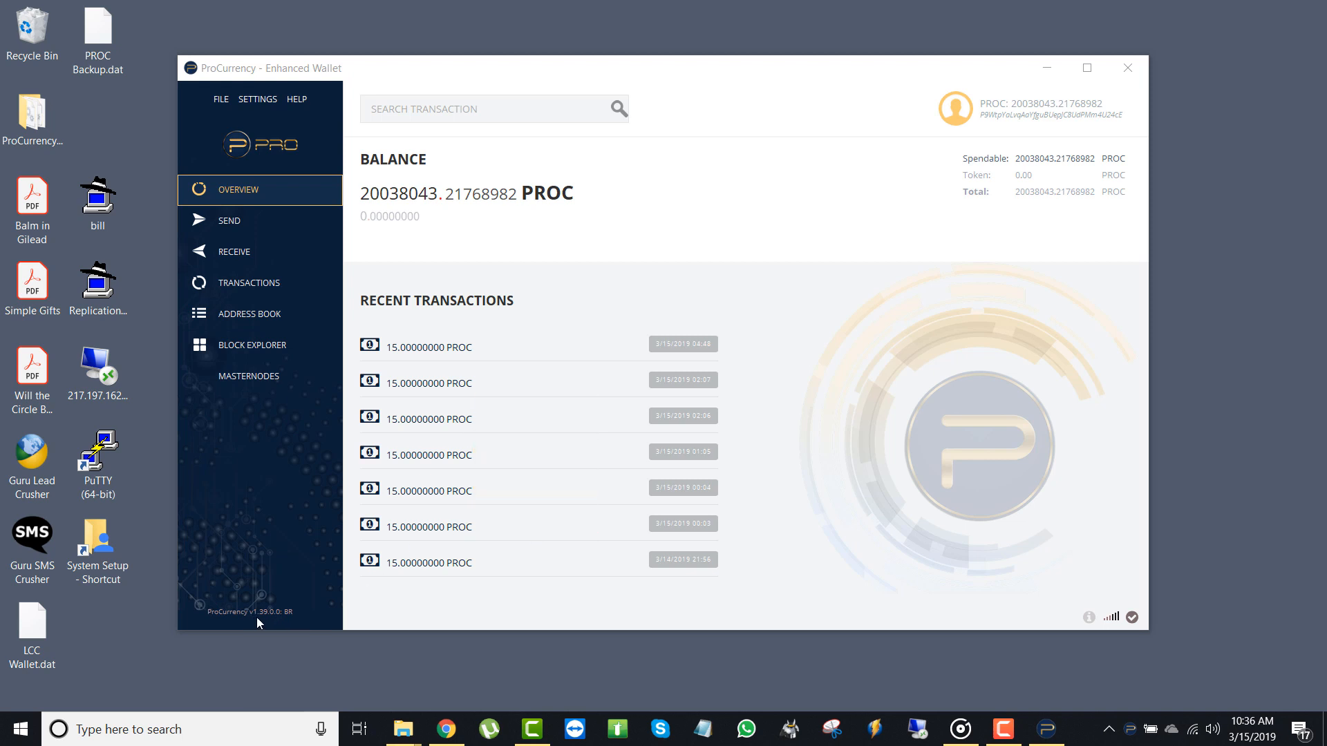
{"action": "mouse_move", "coordinate": [273, 623]}
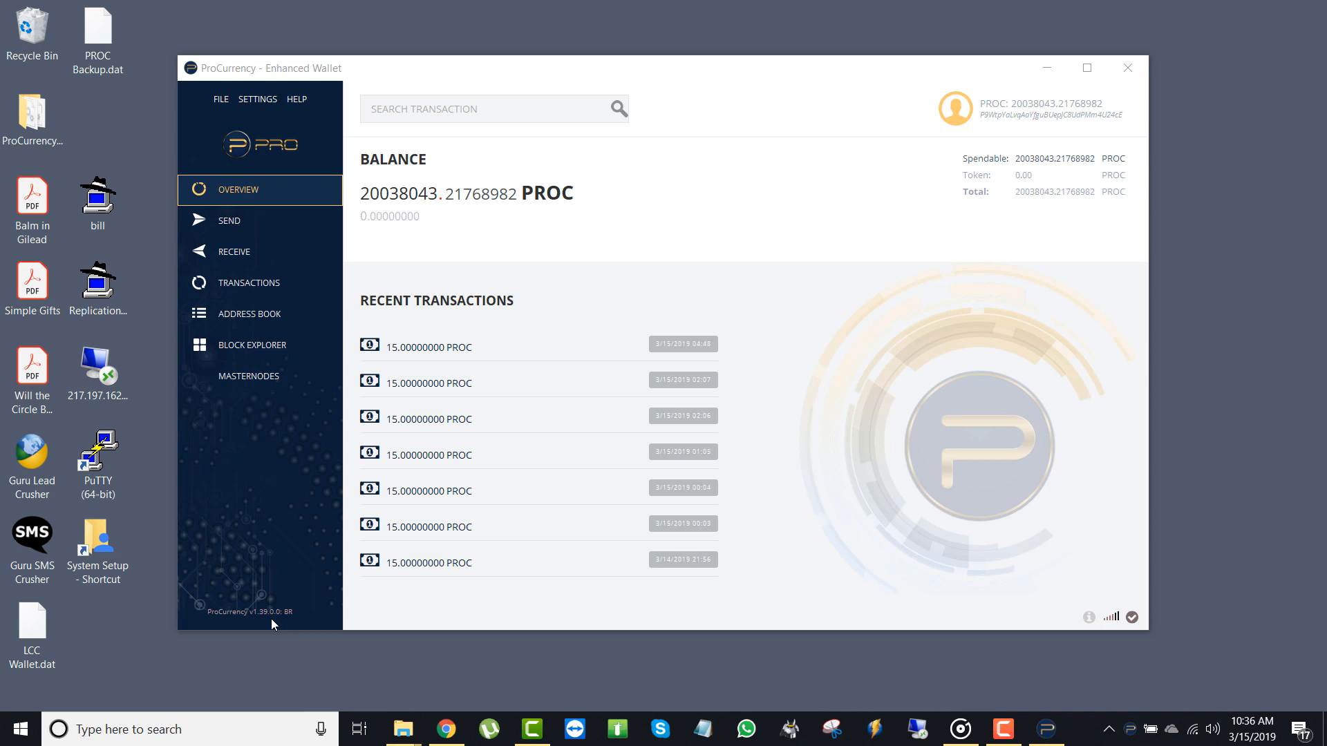
{"action": "mouse_move", "coordinate": [295, 621]}
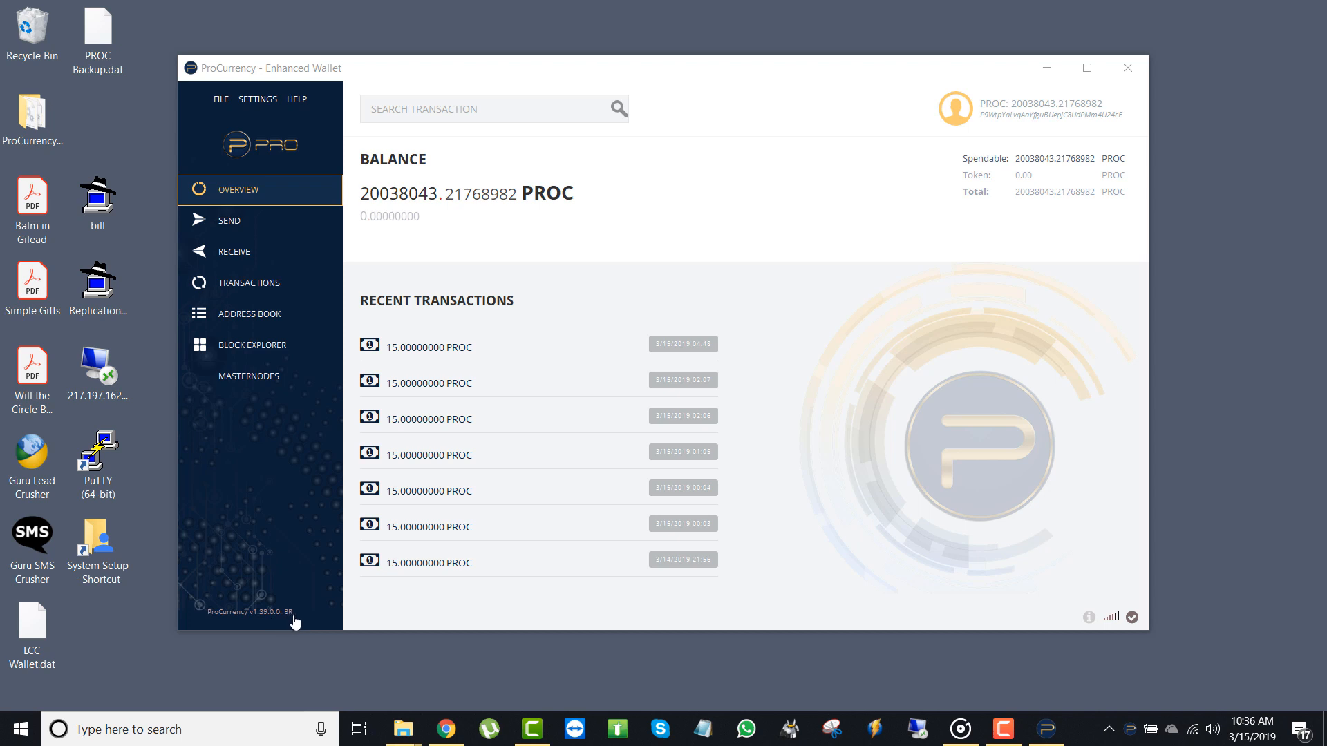